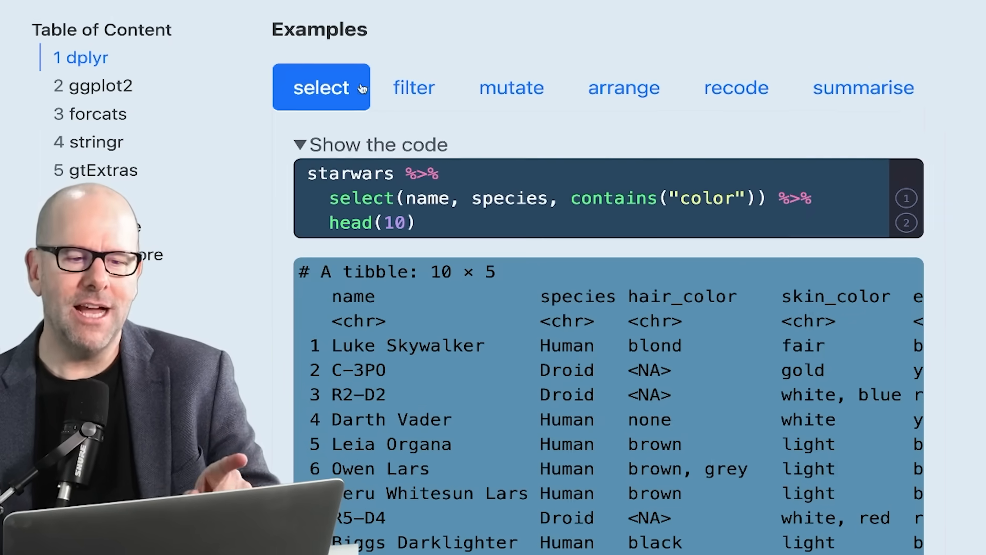
- Glance at the mutate example, return to select, and read the head(10) note
left_click(512, 87)
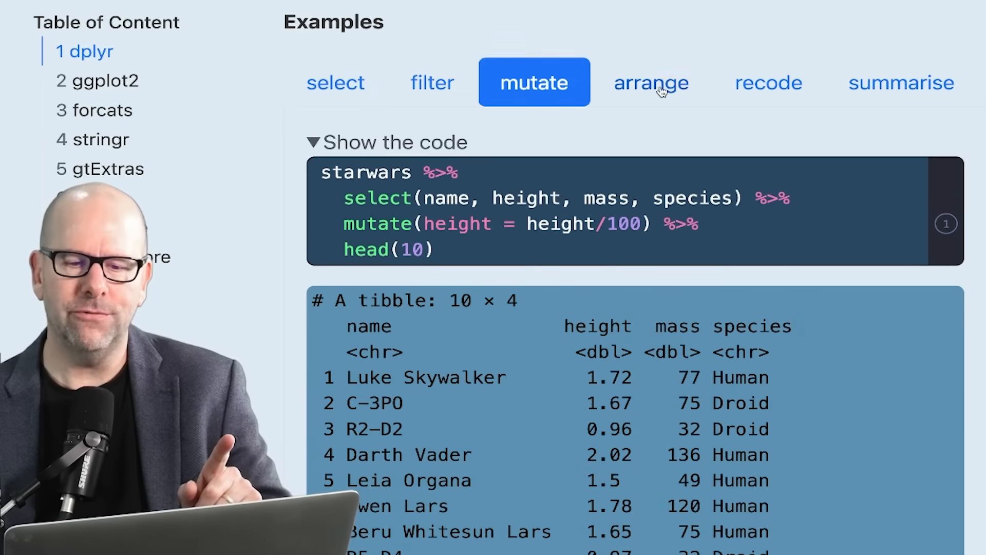
left_click(336, 83)
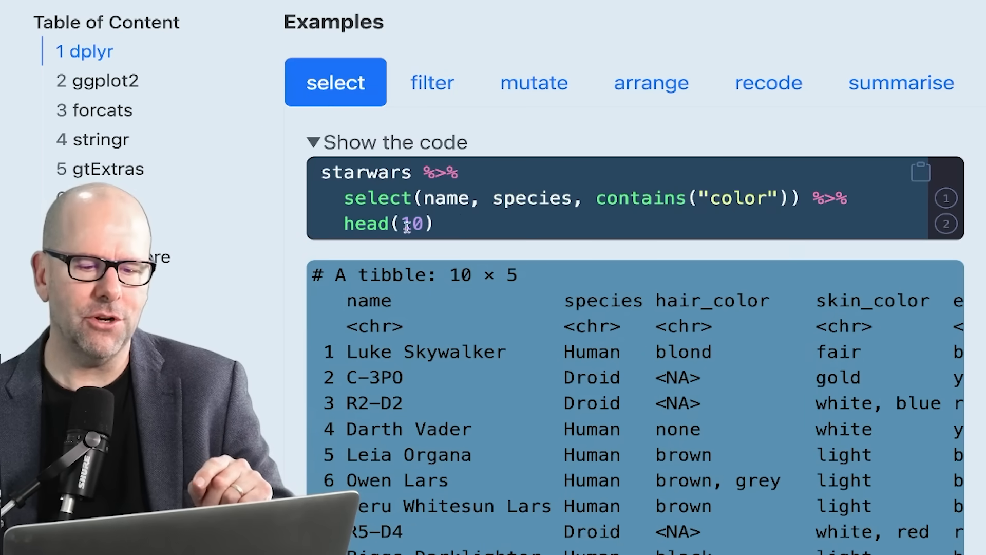
mouse_move(635, 178)
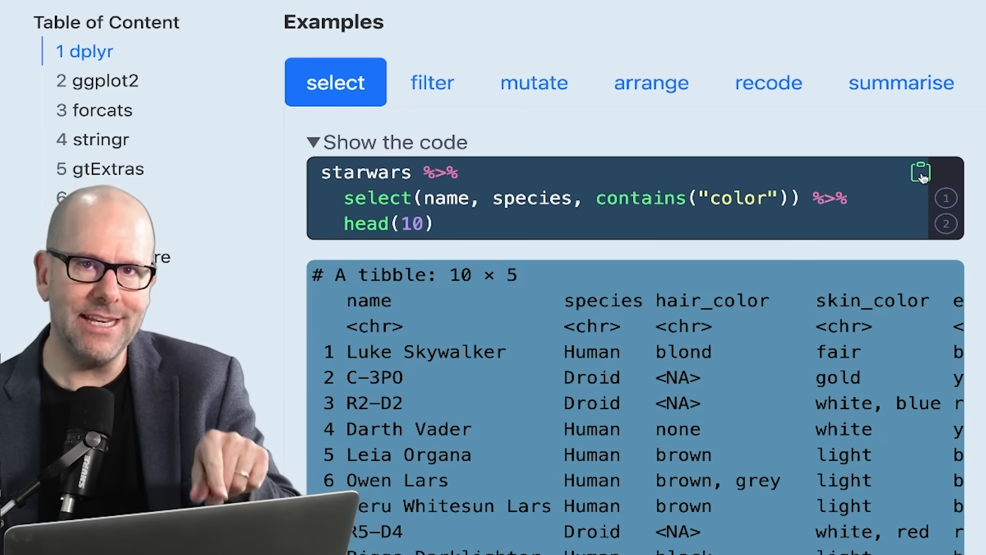
mouse_move(919, 174)
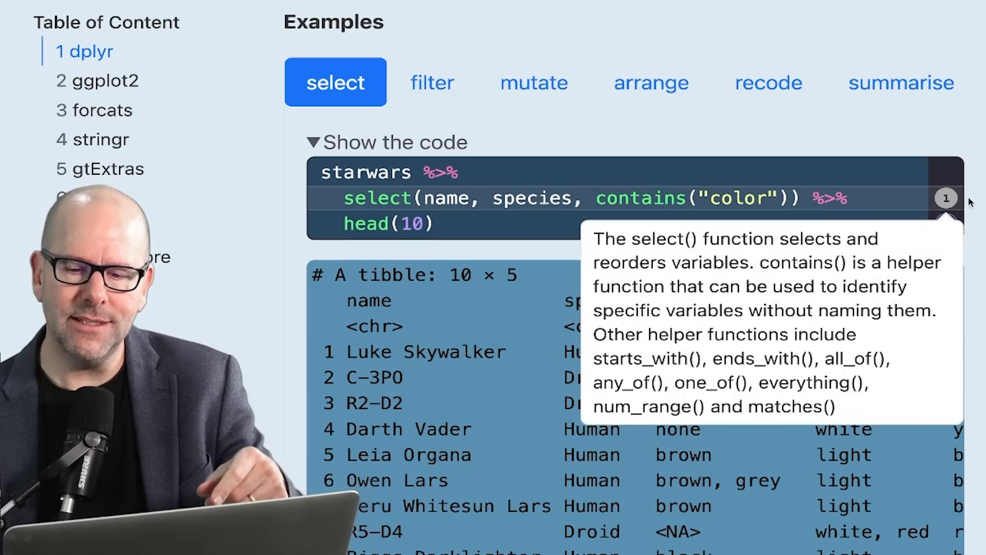
left_click(947, 223)
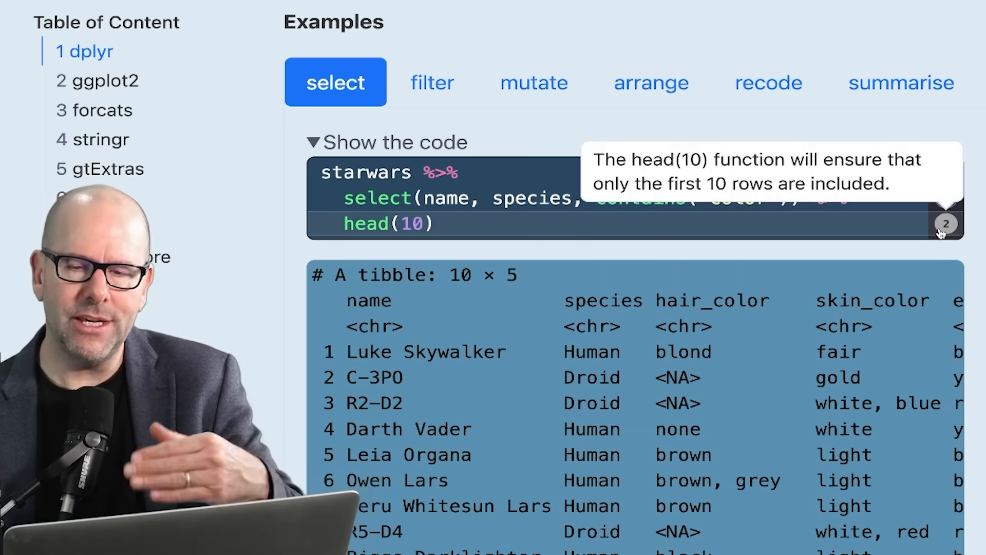
mouse_move(257, 318)
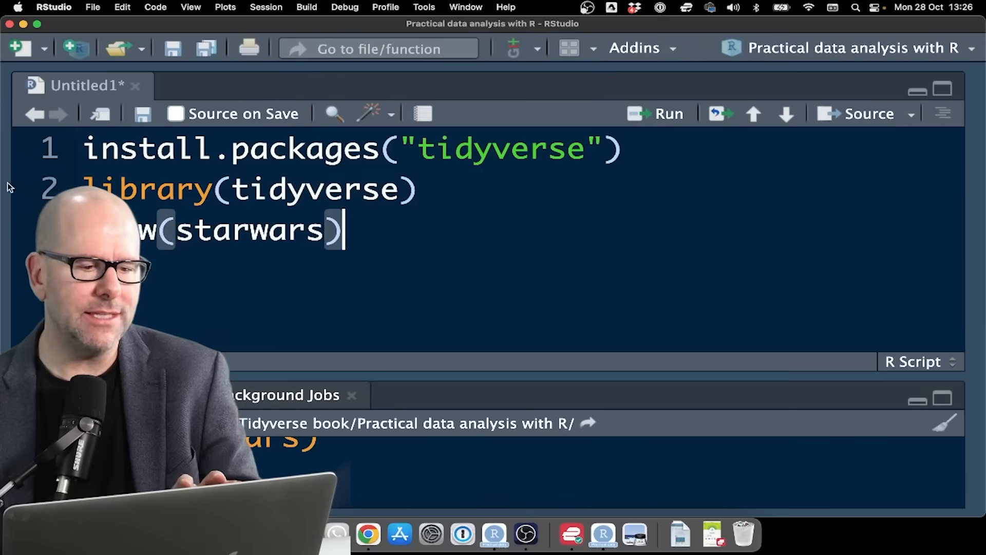
mouse_move(575, 180)
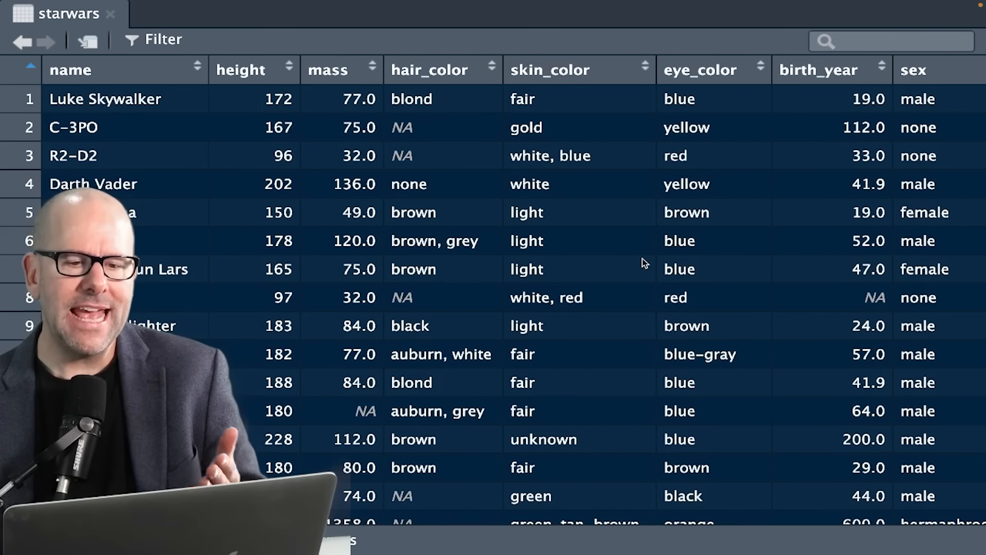
mouse_move(448, 81)
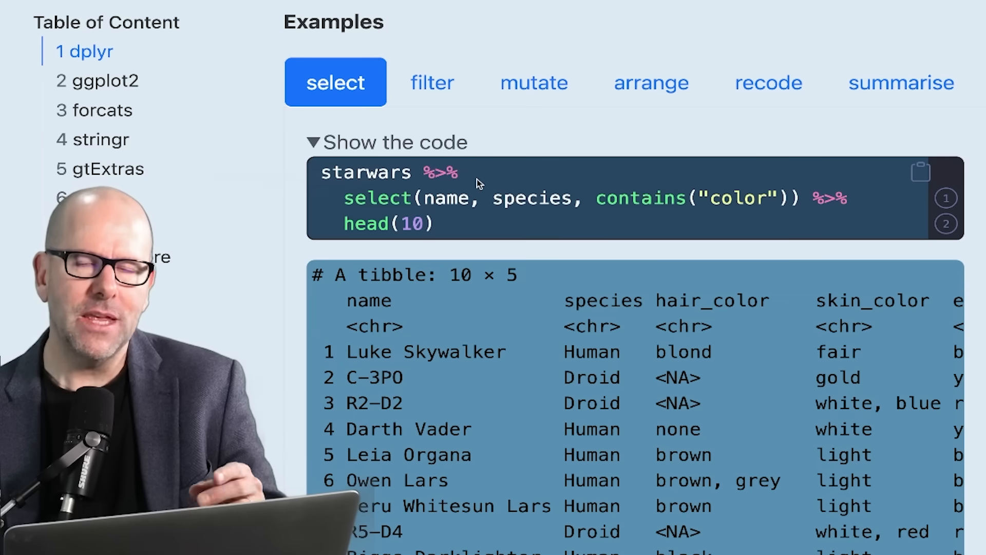
mouse_move(343, 175)
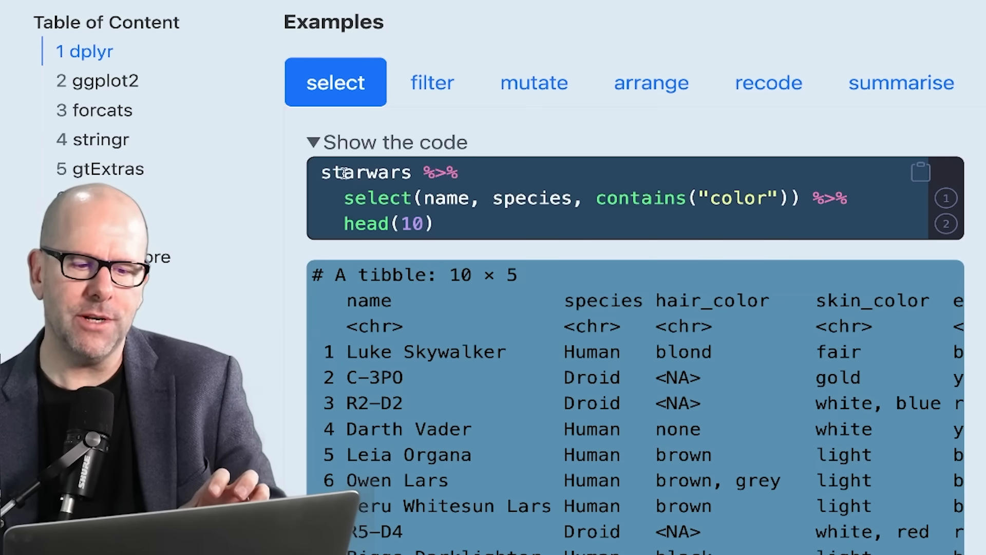
mouse_move(456, 191)
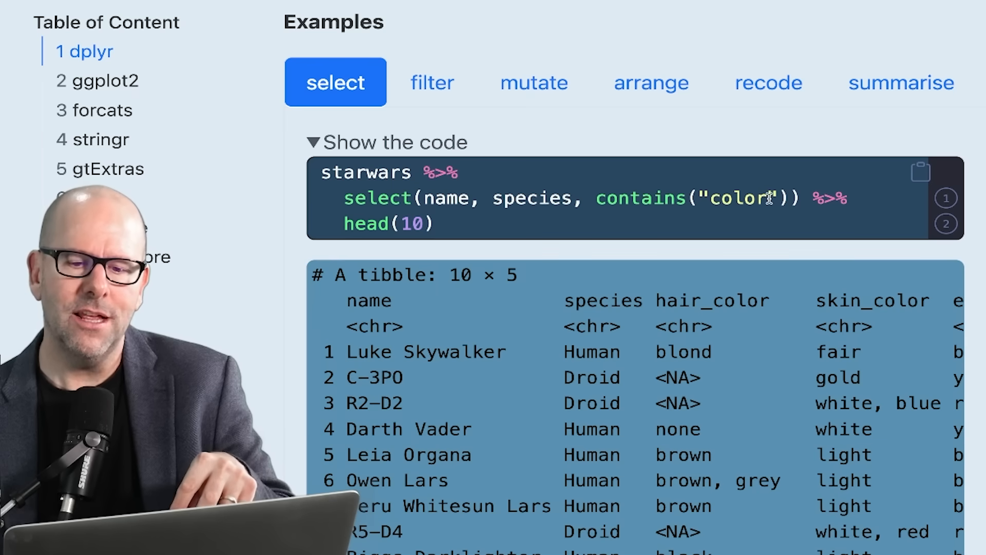
mouse_move(850, 204)
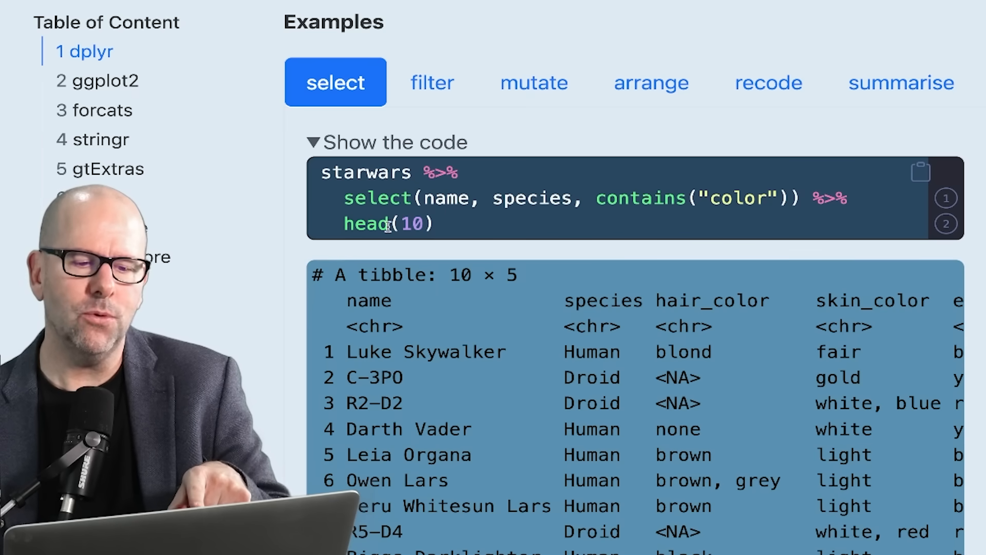
mouse_move(458, 227)
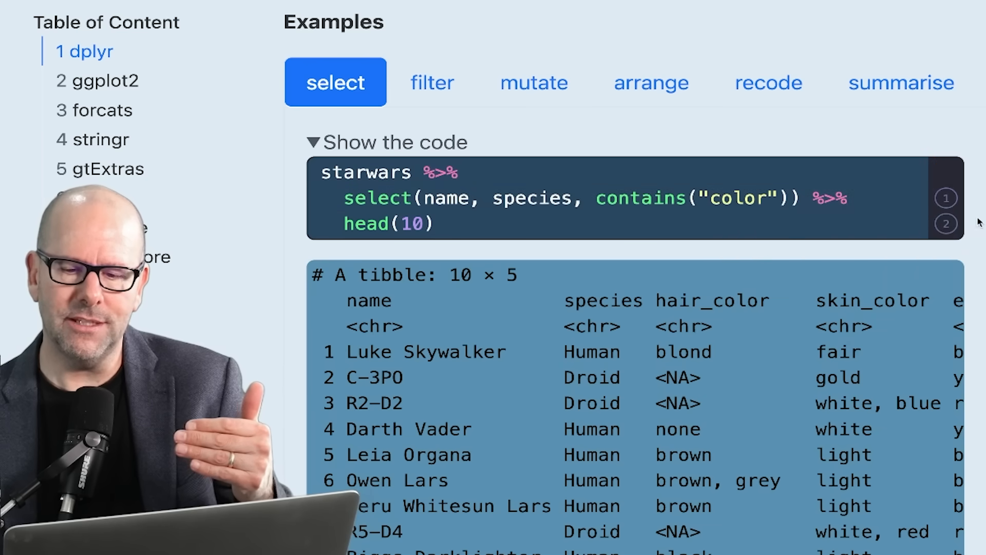
- Review the select code with contains("color") and head(10) and its ten-row tibble
left_click(944, 223)
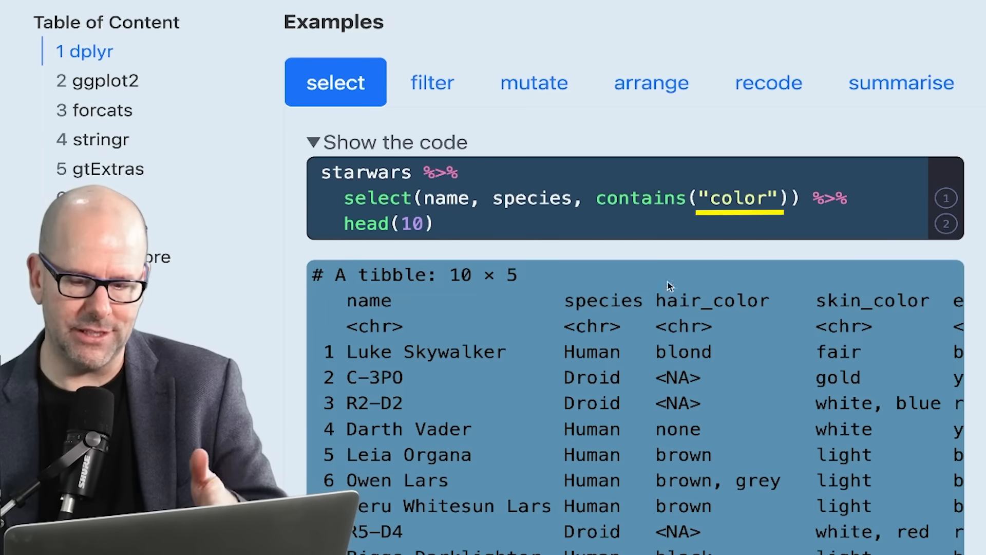
scroll("right", 3)
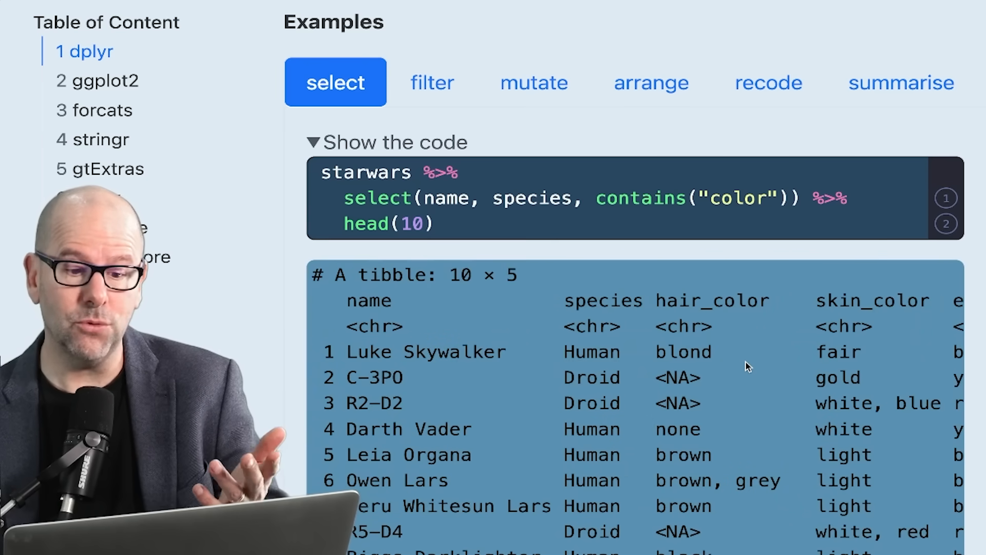
scroll("down", 3)
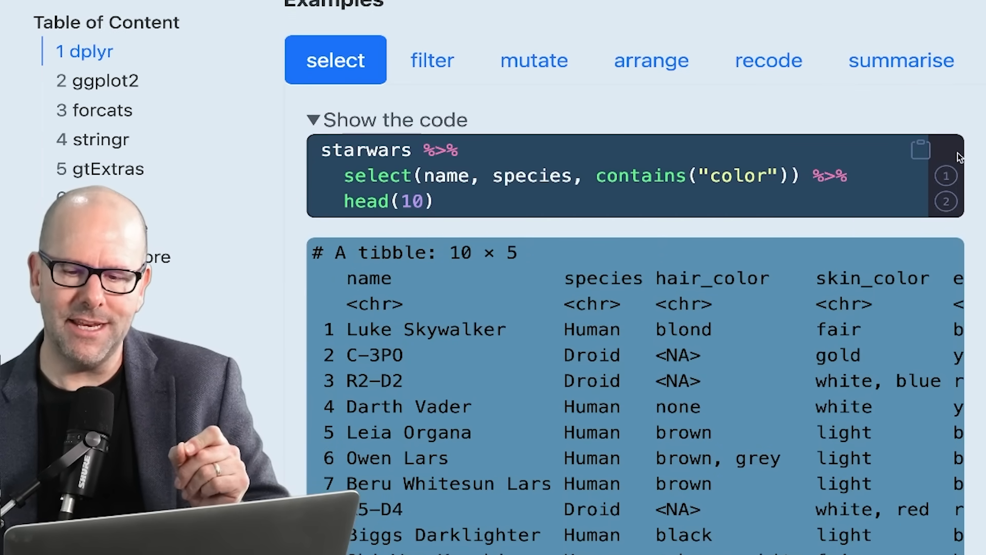
mouse_move(946, 177)
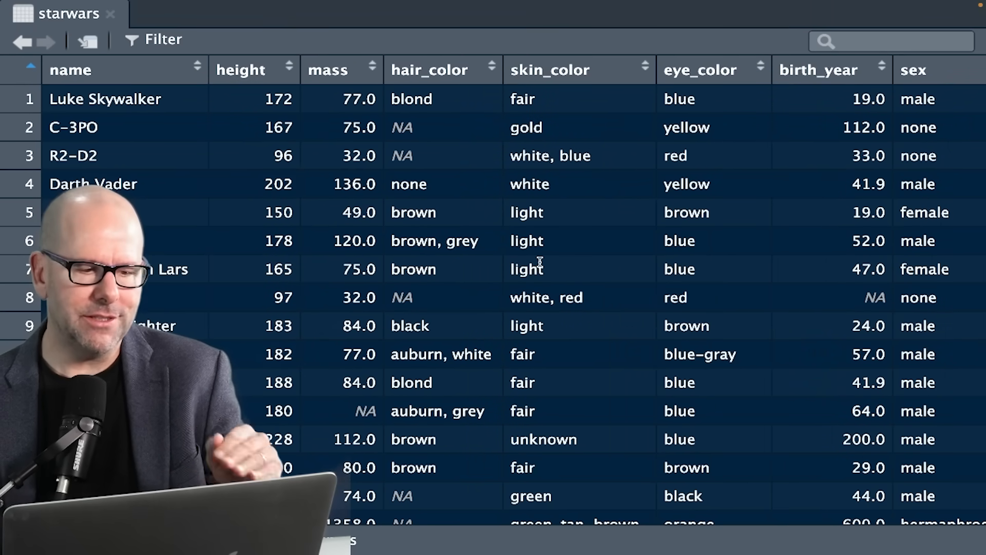
- Scroll the starwars viewer right to reveal the sex and gender columns
scroll("right", 3)
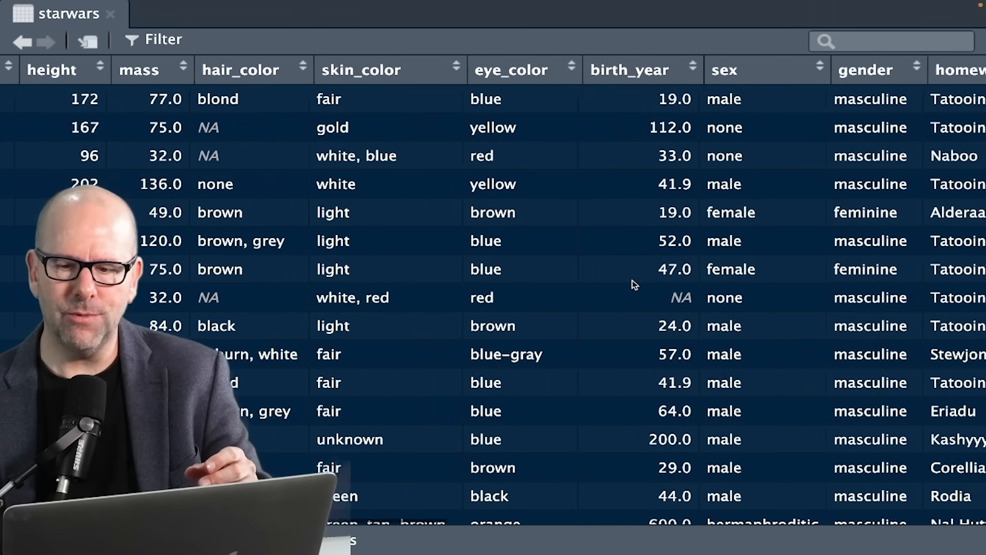
scroll("right", 3)
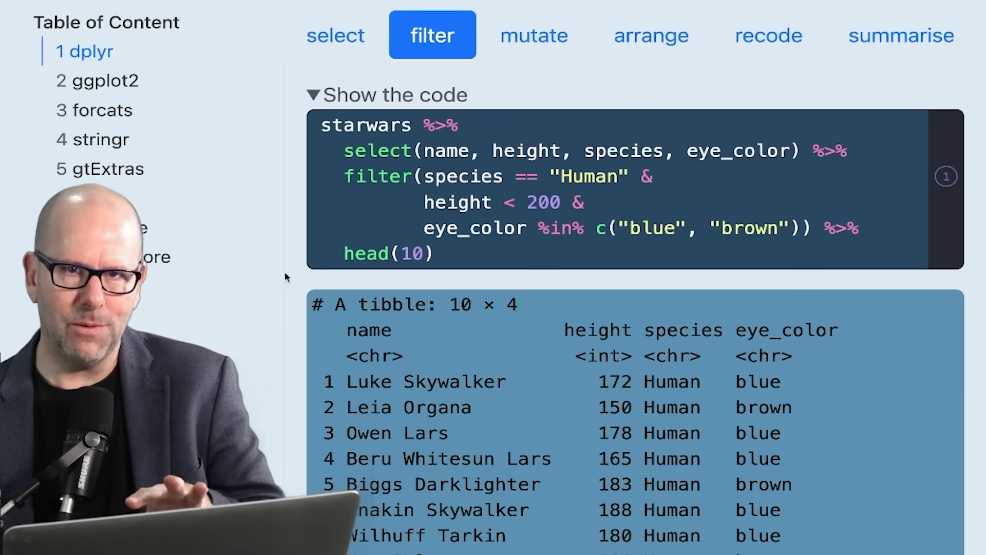
- Scroll through the filter pipeline for humans under 200 with blue or brown eyes and its tibble
scroll("down", 3)
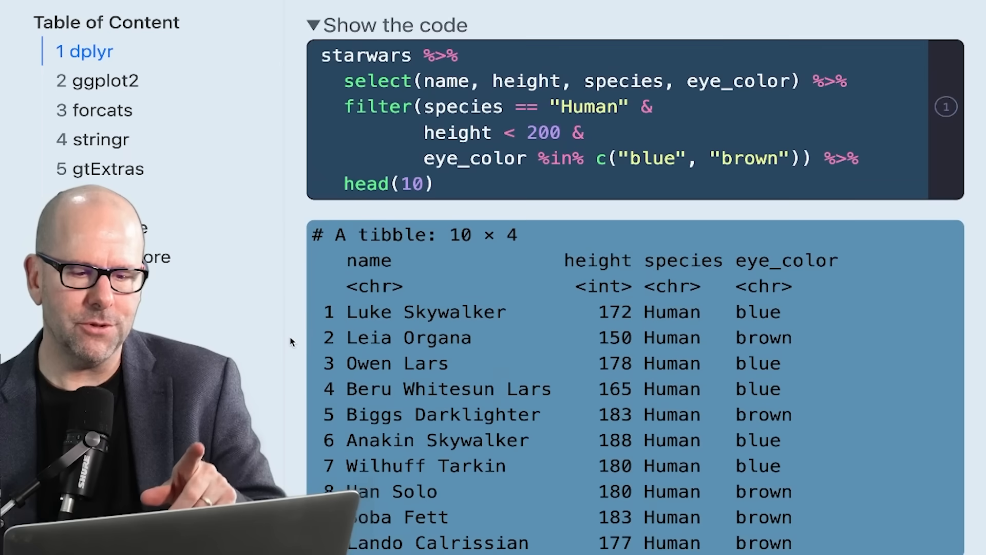
scroll("down", 3)
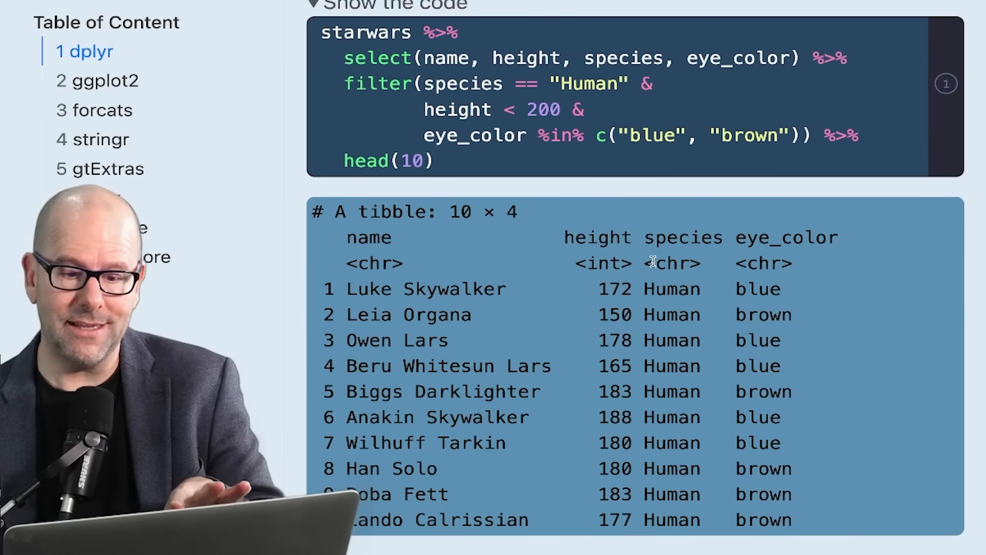
mouse_move(645, 334)
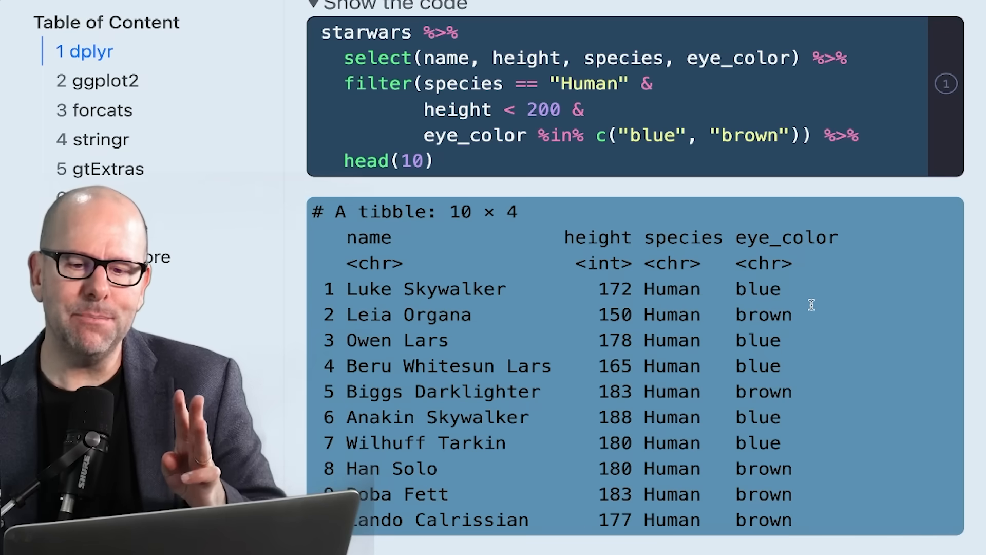
mouse_move(787, 289)
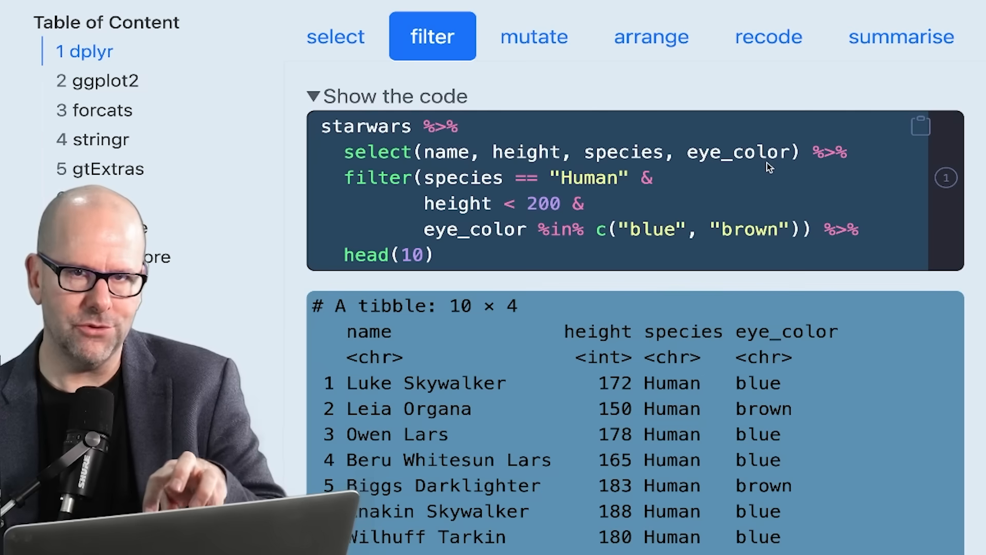
mouse_move(808, 154)
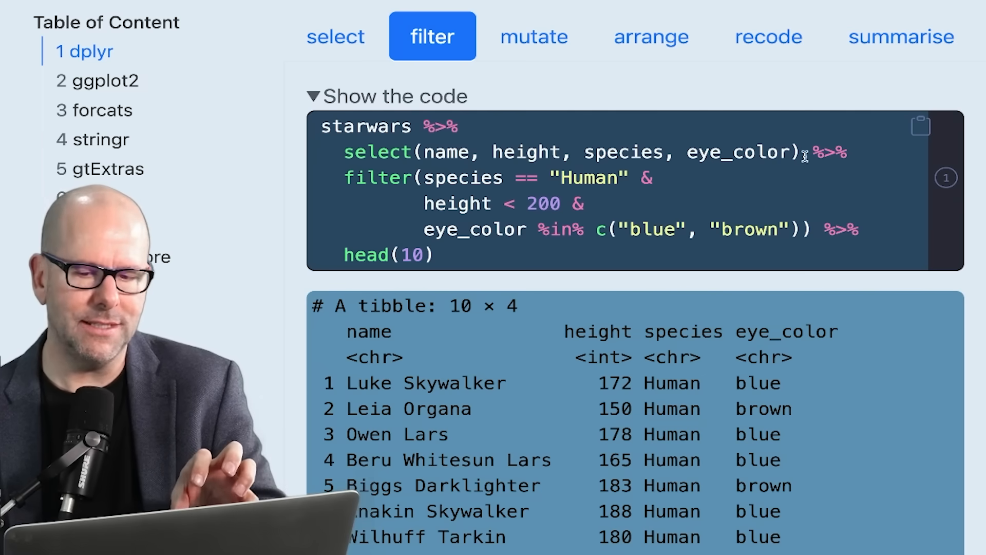
mouse_move(363, 195)
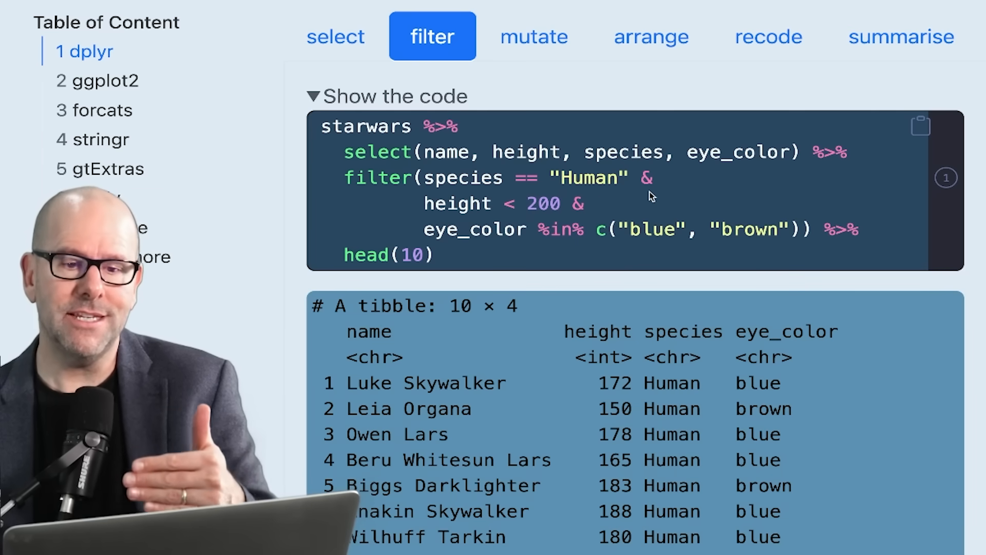
double_click(475, 230)
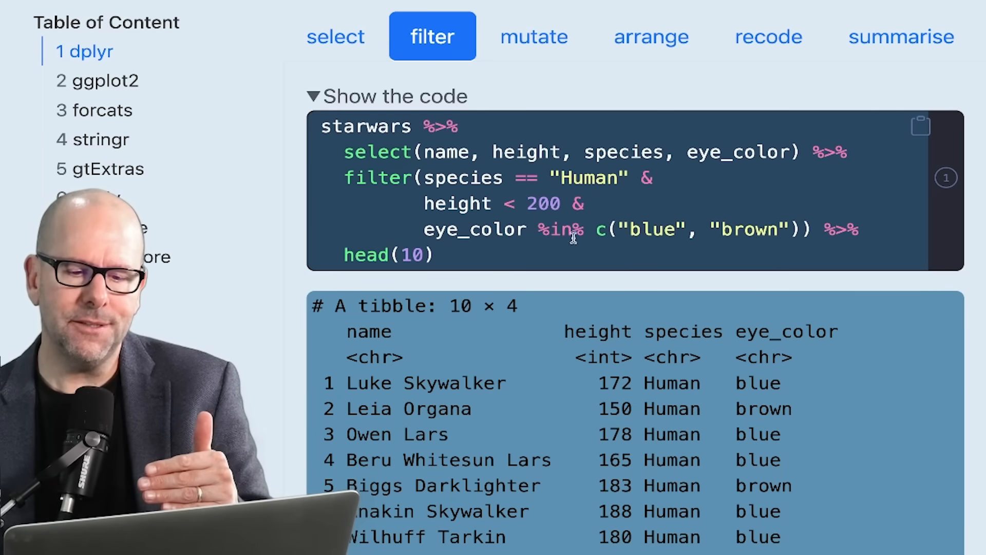
mouse_move(591, 233)
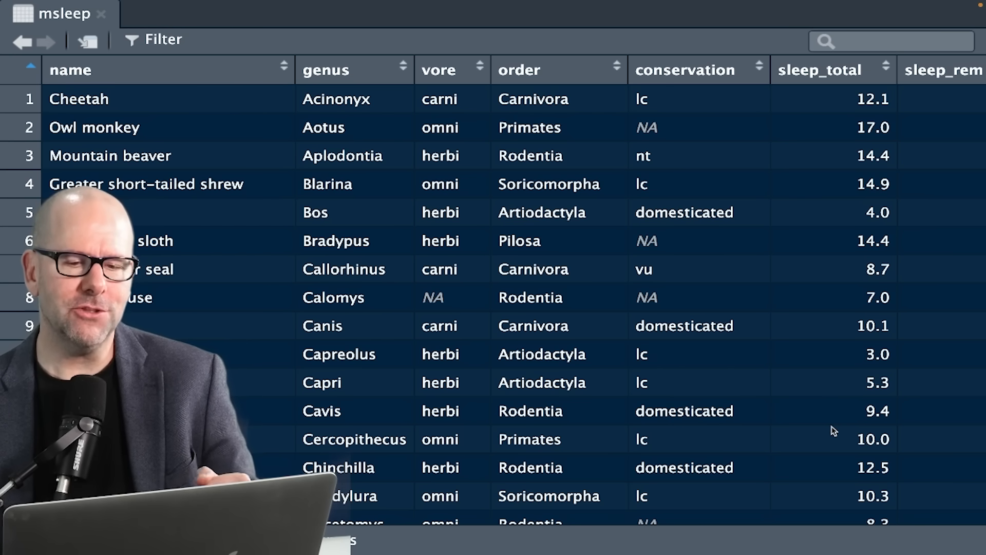
mouse_move(748, 166)
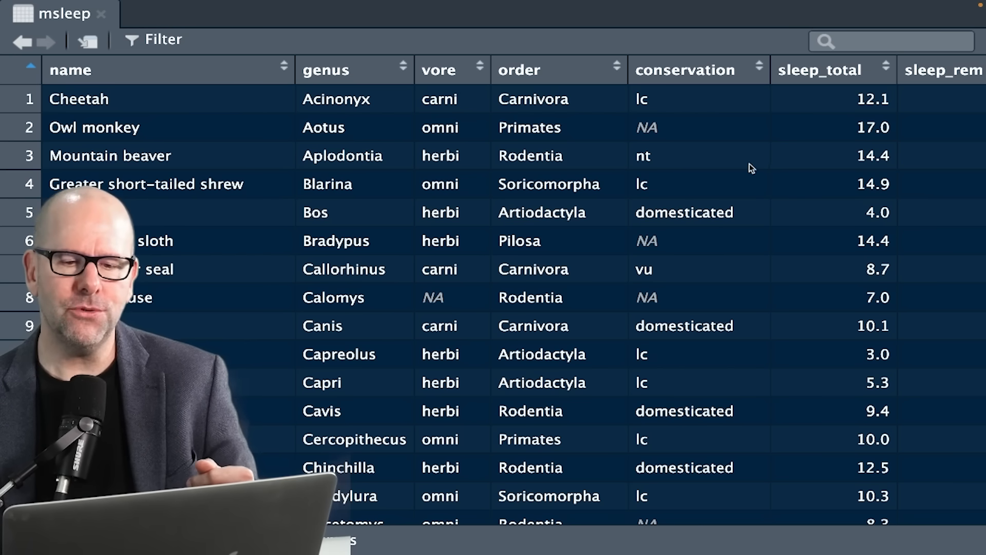
mouse_move(448, 222)
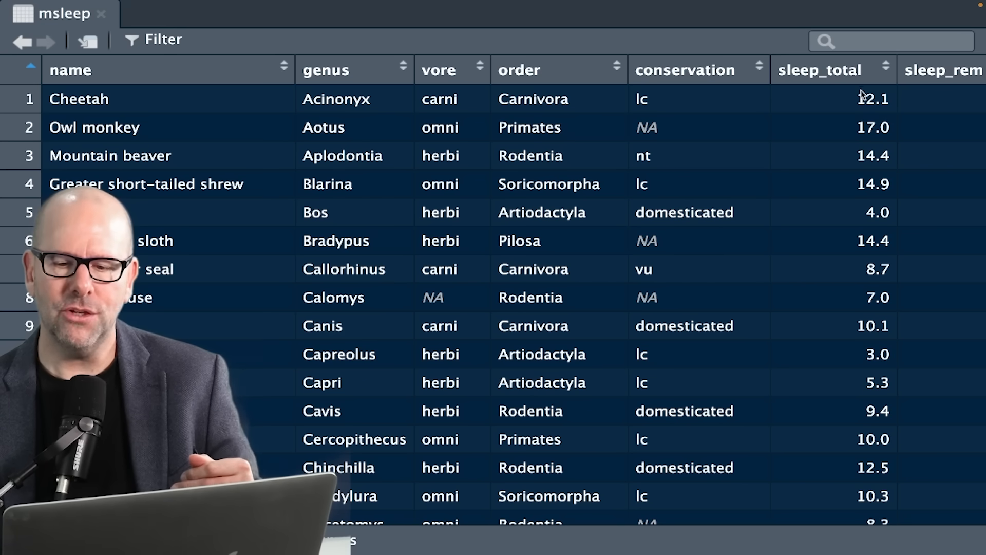
mouse_move(855, 176)
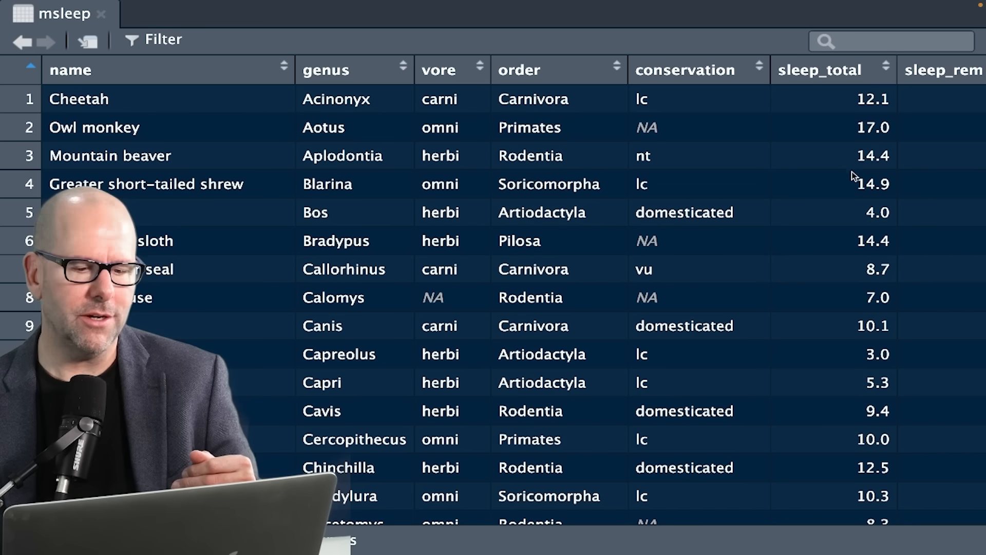
mouse_move(846, 106)
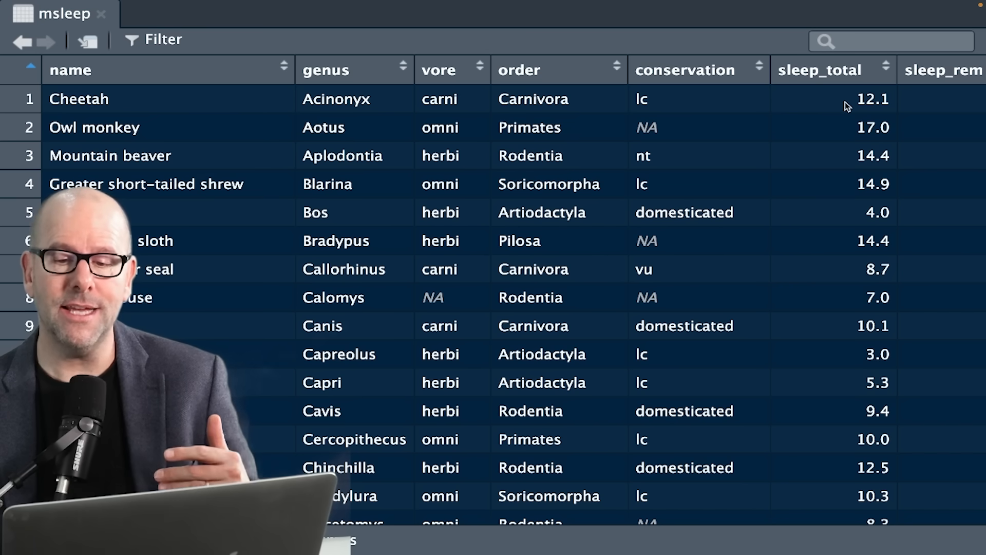
mouse_move(823, 207)
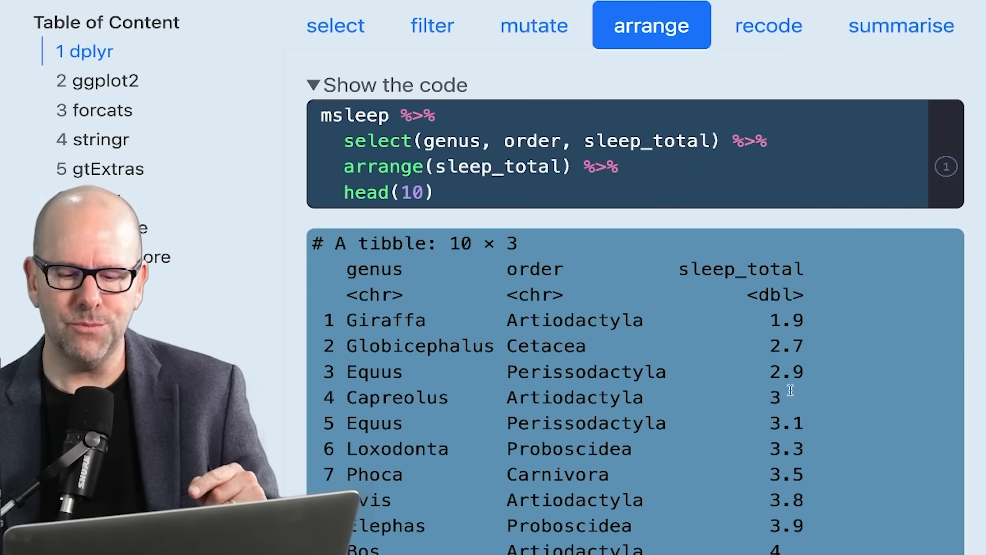
- Scroll the arrange output listing msleep genera by sleep_total, giraffe's 1.9 first
scroll("down", 3)
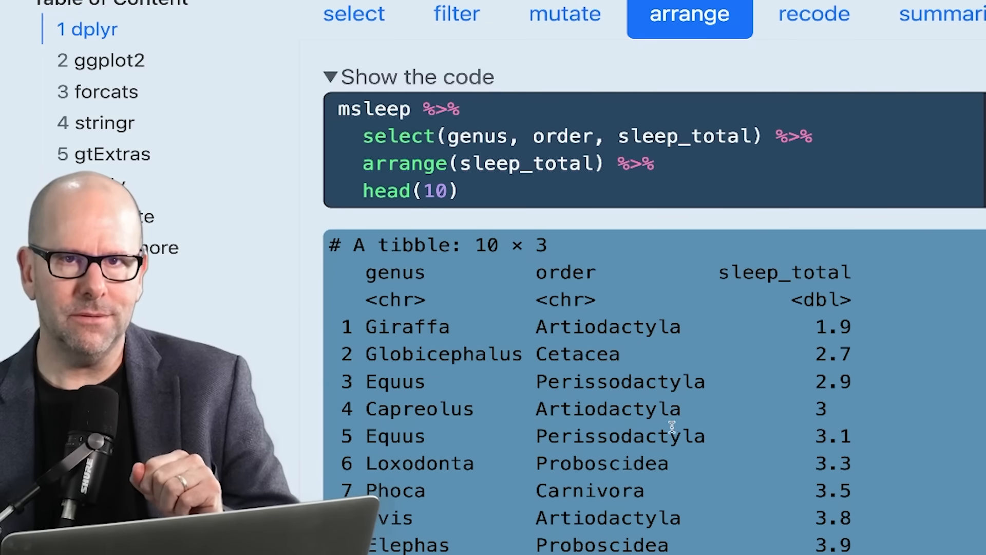
mouse_move(619, 391)
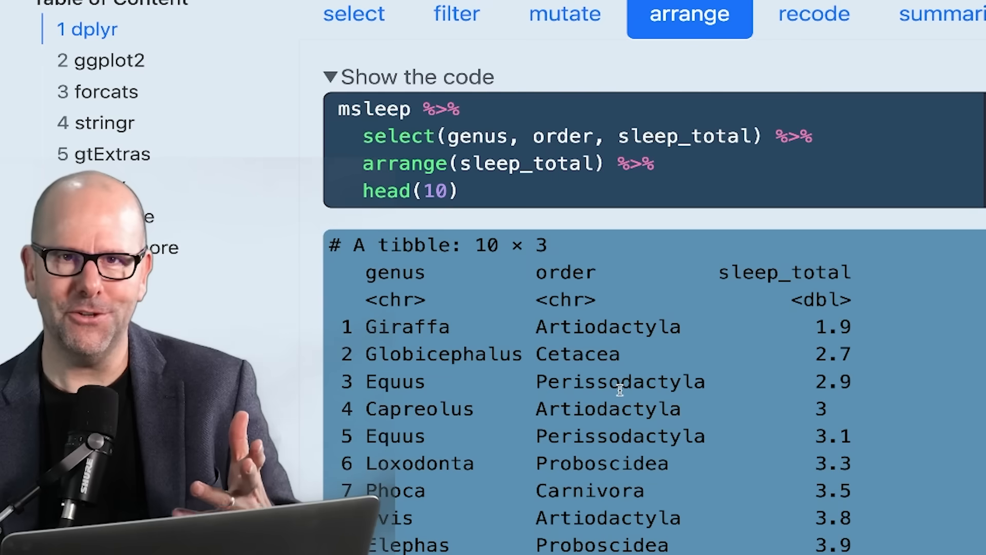
mouse_move(654, 270)
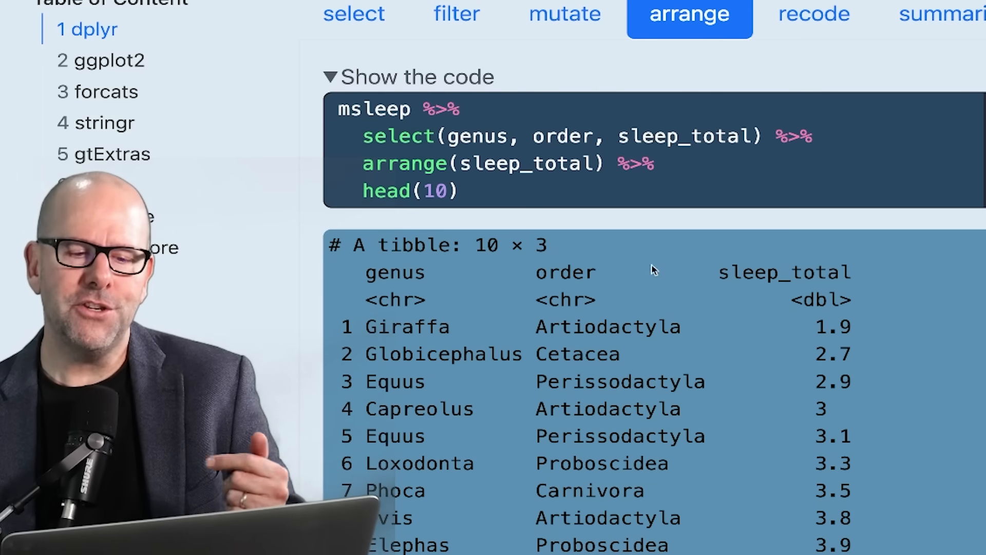
mouse_move(667, 292)
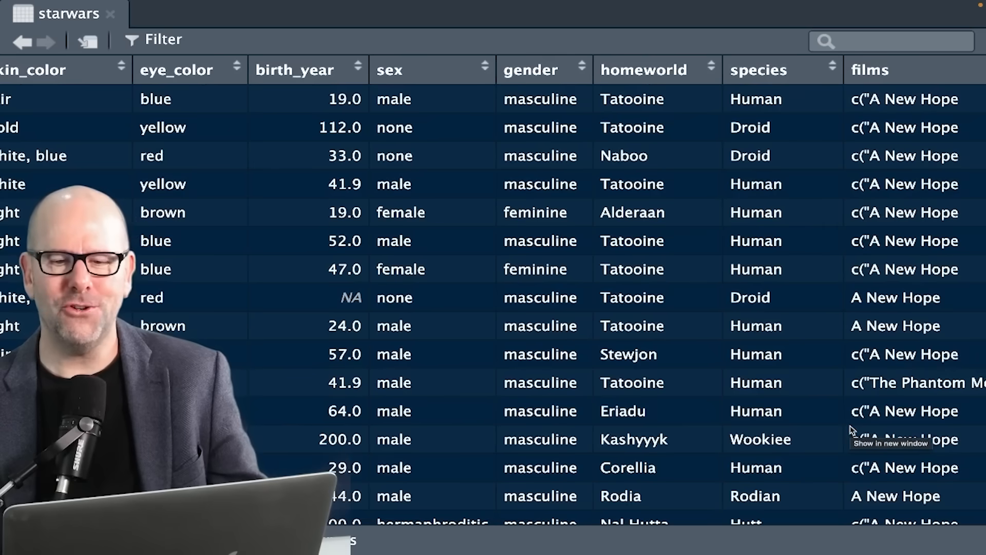
mouse_move(779, 94)
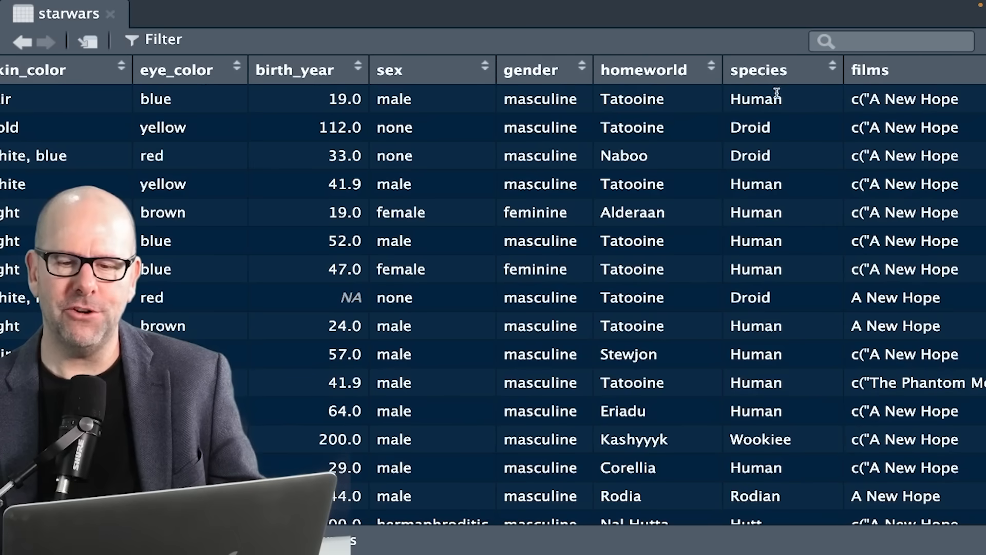
mouse_move(777, 96)
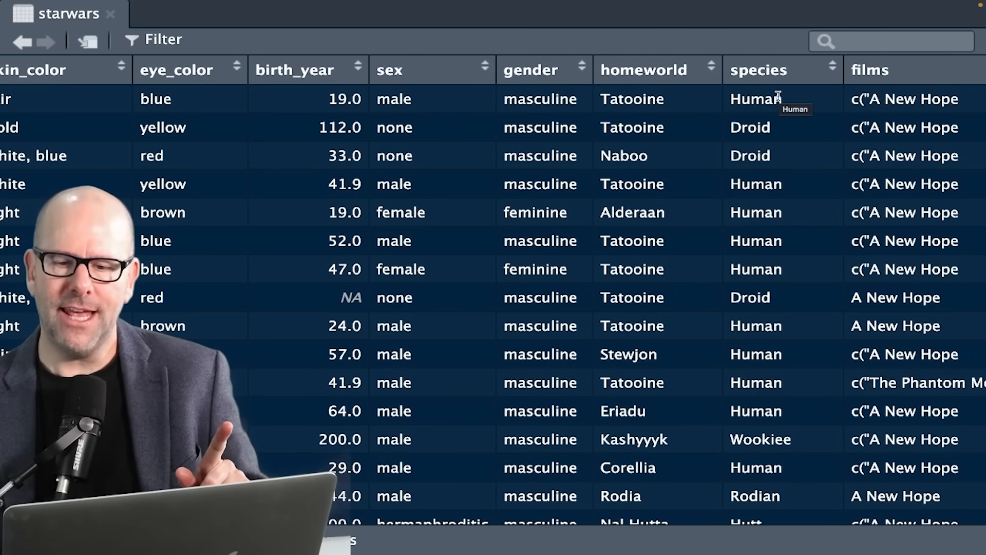
- Scroll the starwars viewer to read species values such as Human and Droid
scroll("down", 3)
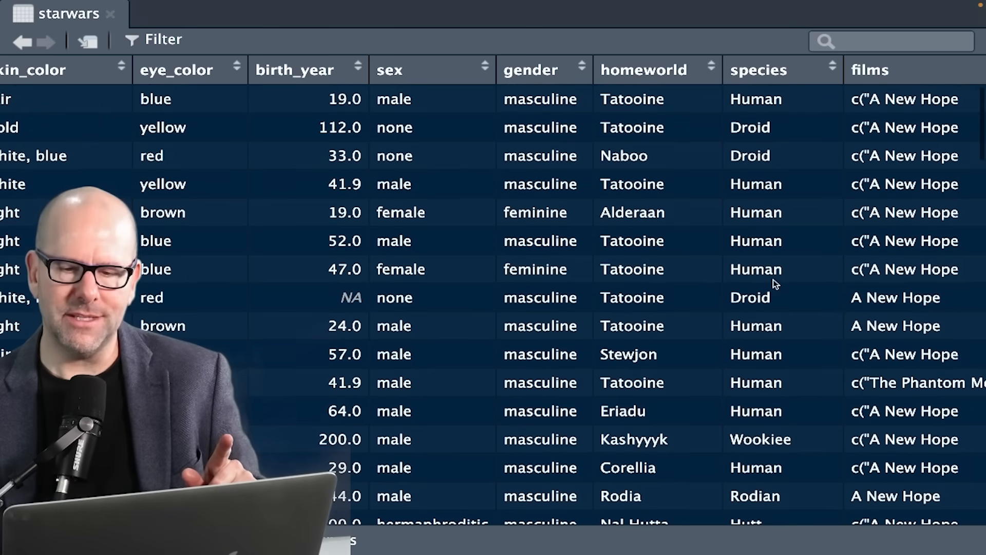
mouse_move(757, 133)
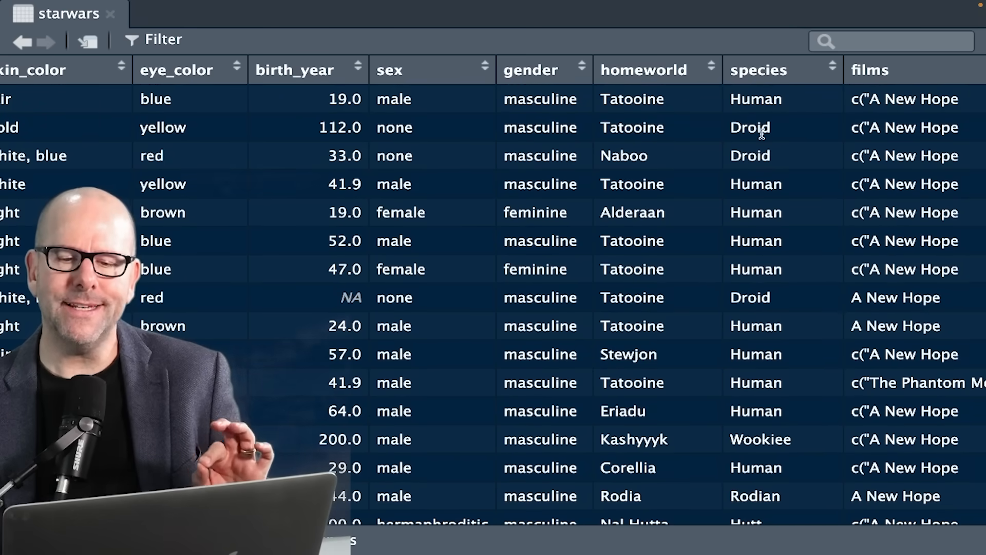
mouse_move(769, 130)
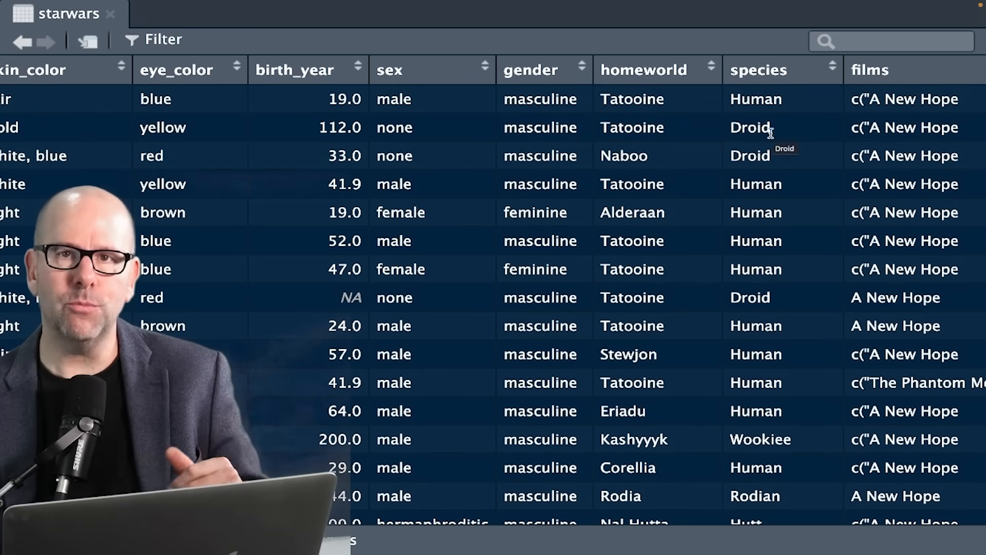
mouse_move(769, 149)
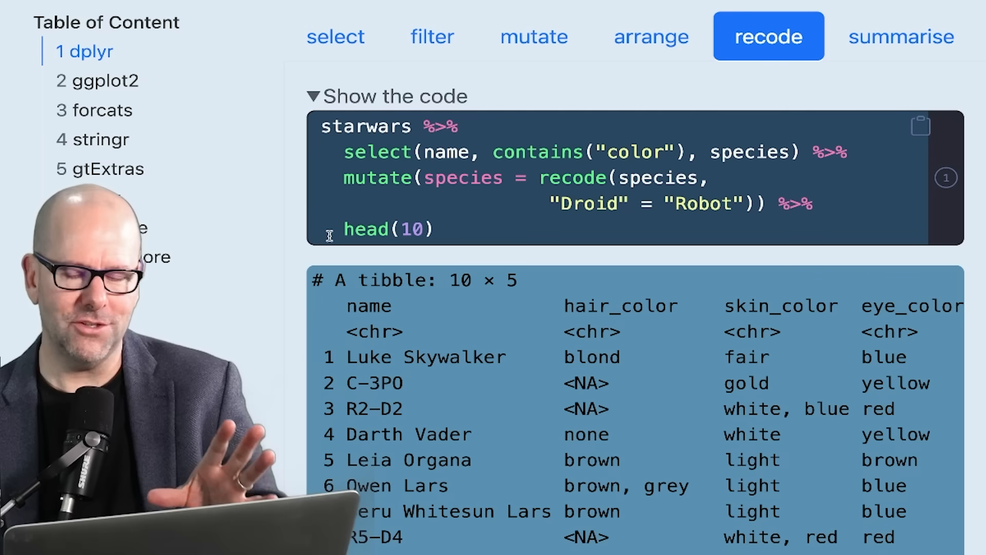
mouse_move(343, 144)
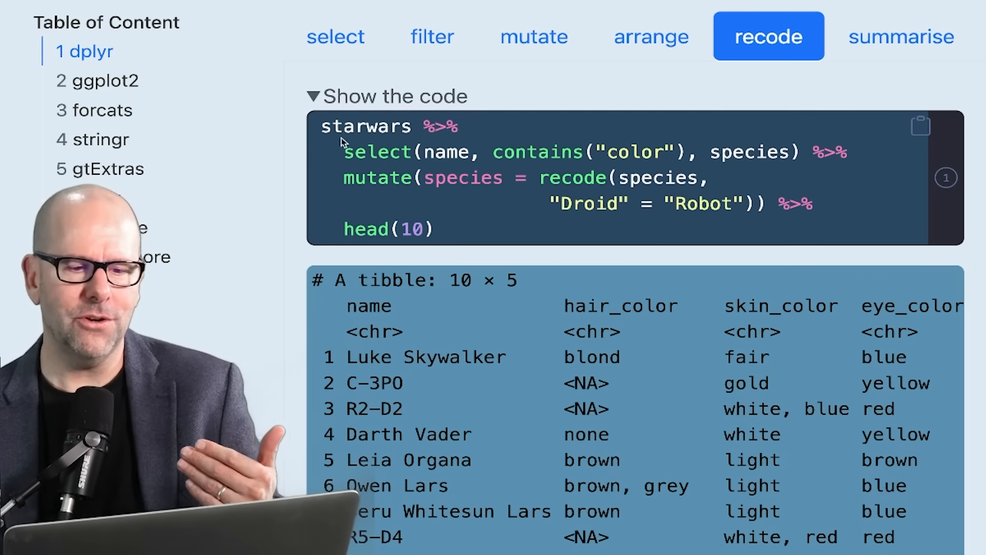
mouse_move(501, 156)
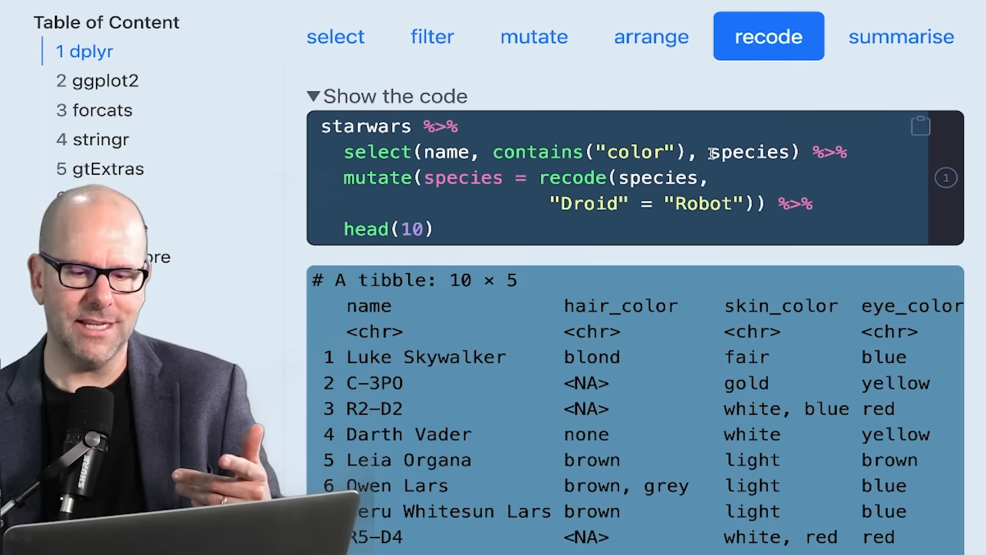
mouse_move(426, 196)
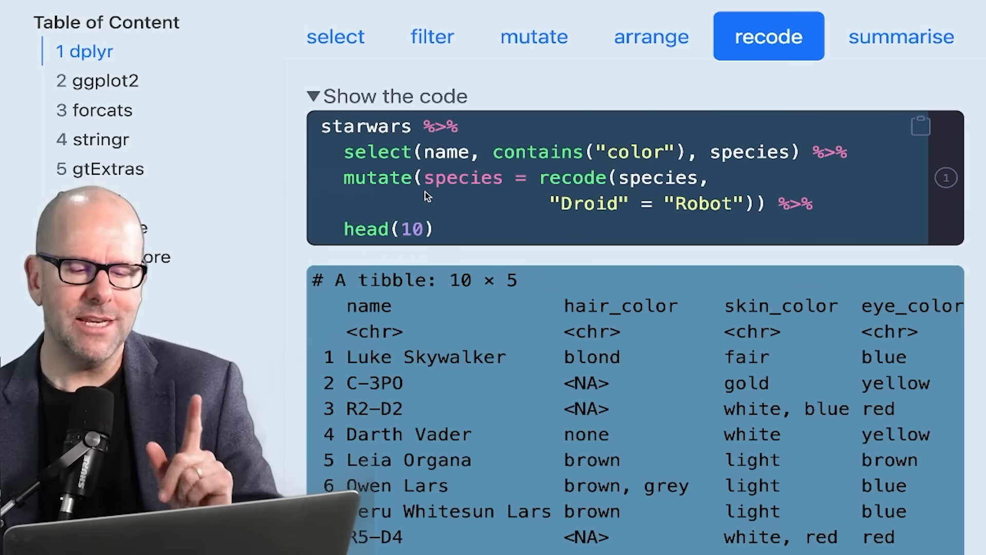
mouse_move(364, 183)
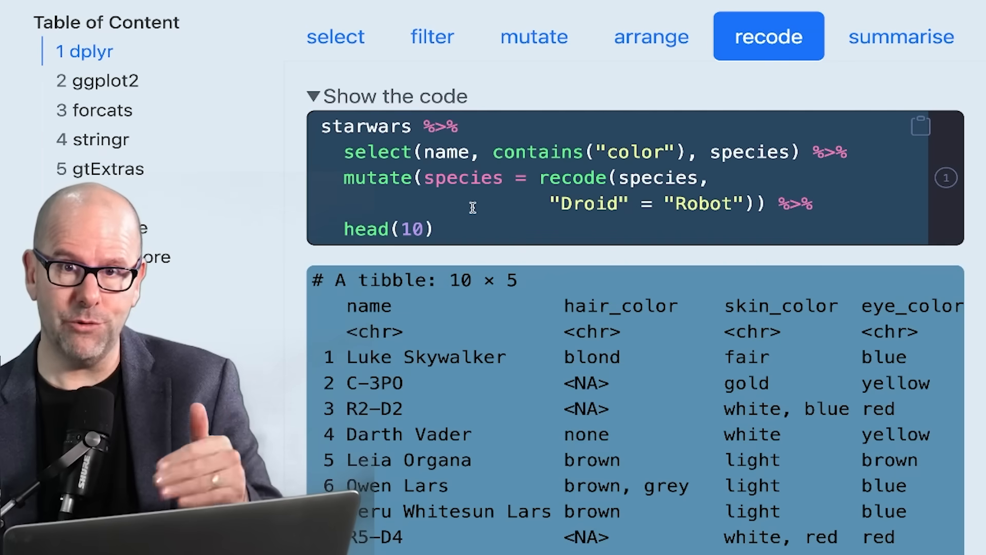
mouse_move(520, 178)
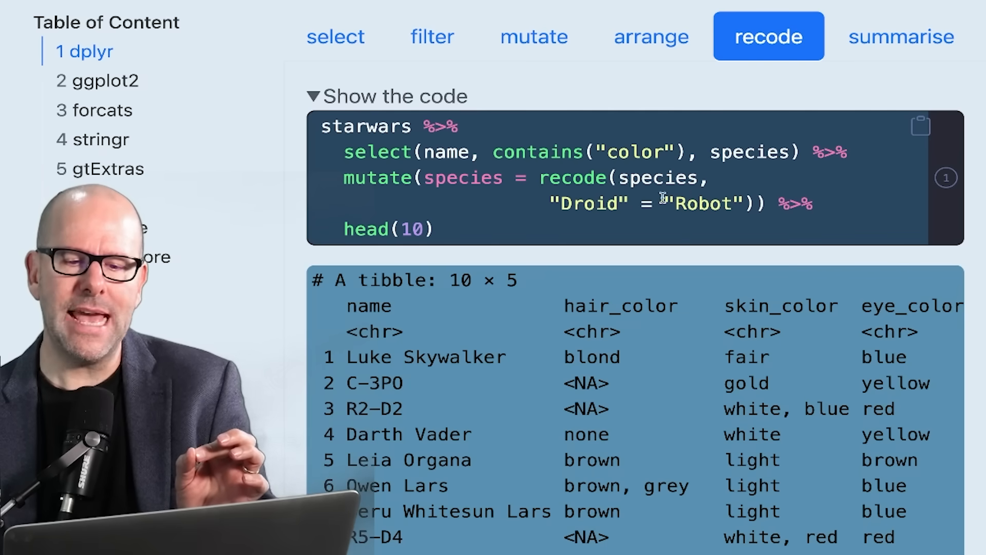
mouse_move(697, 196)
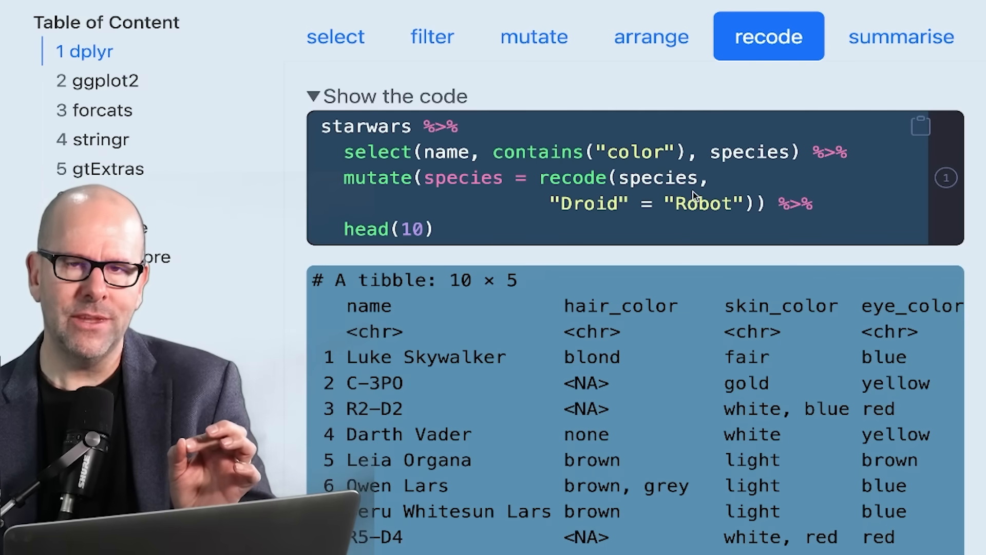
mouse_move(514, 193)
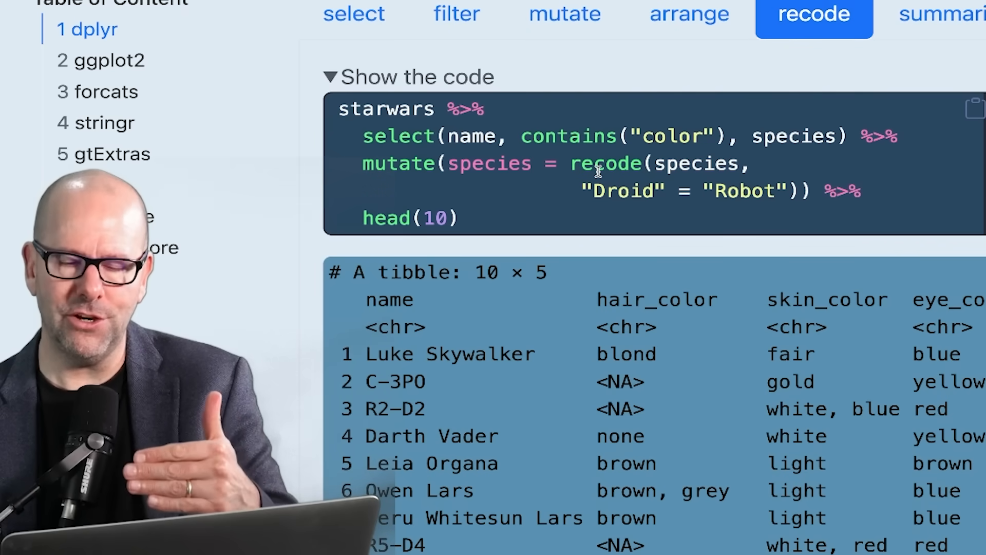
mouse_move(514, 165)
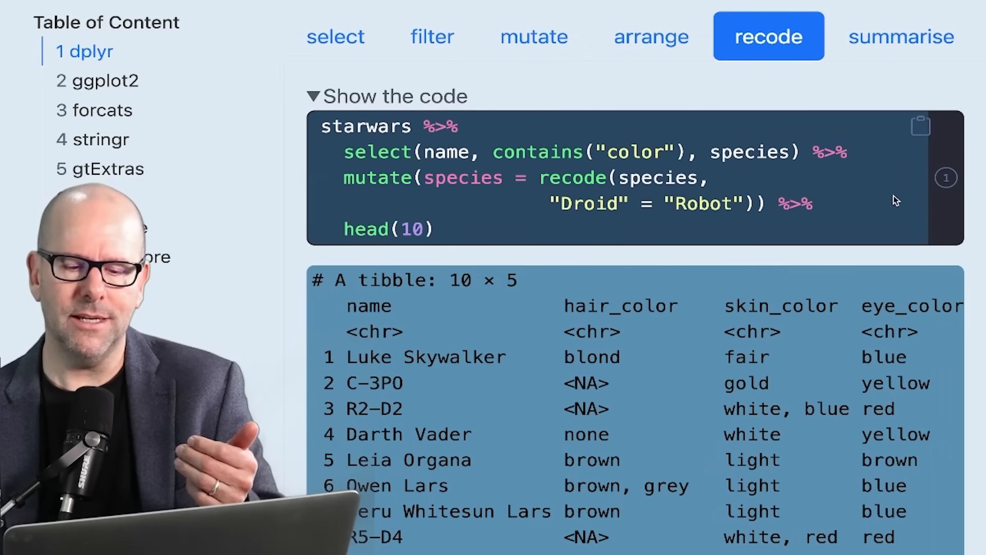
- Scroll the recode example turning Droid into Robot for the first ten rows
scroll("down", 3)
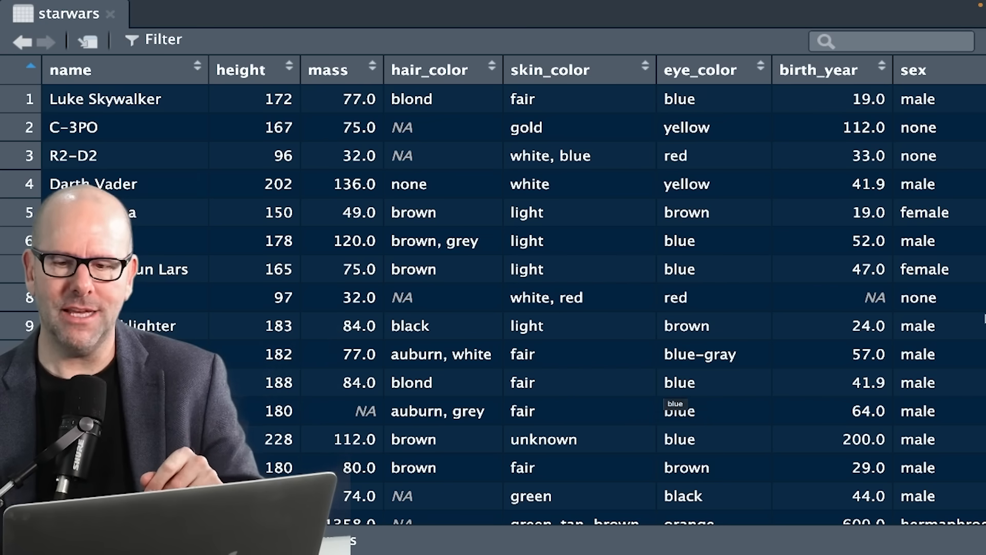
- Switch to RStudio's starwars data viewer showing the raw table
left_click(916, 70)
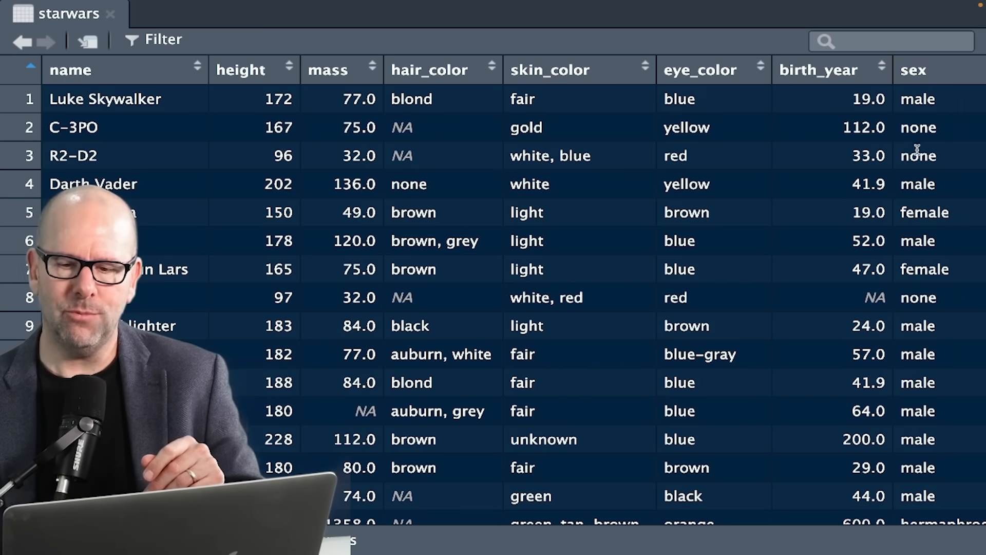
- Scroll the starwars viewer down and back up to look through the sex values
scroll("down", 3)
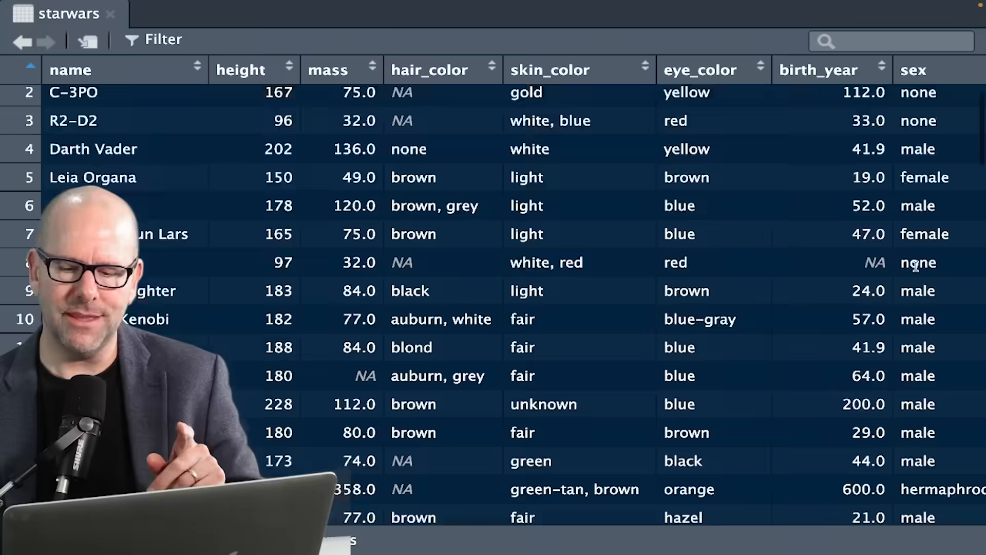
scroll("up", 3)
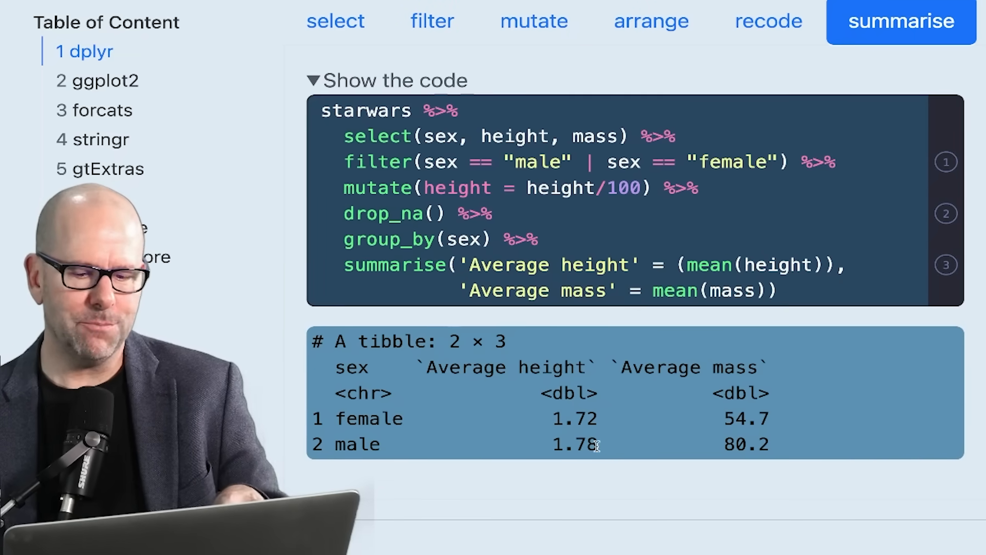
scroll("down", 3)
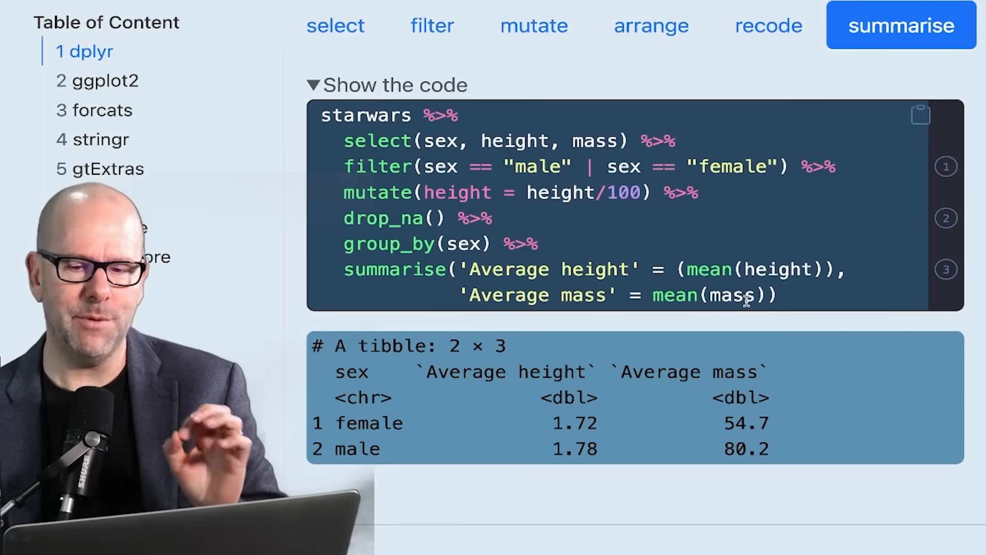
mouse_move(393, 137)
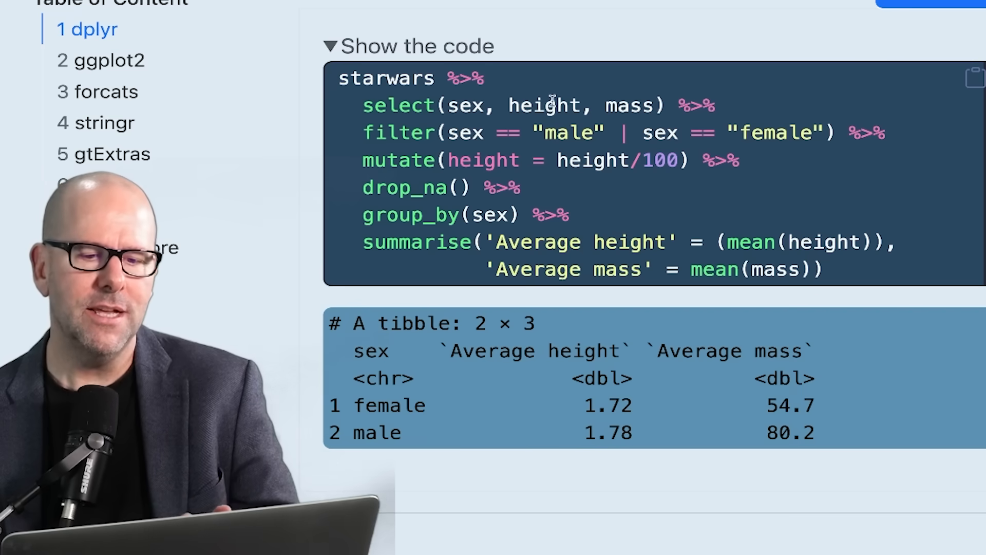
mouse_move(600, 162)
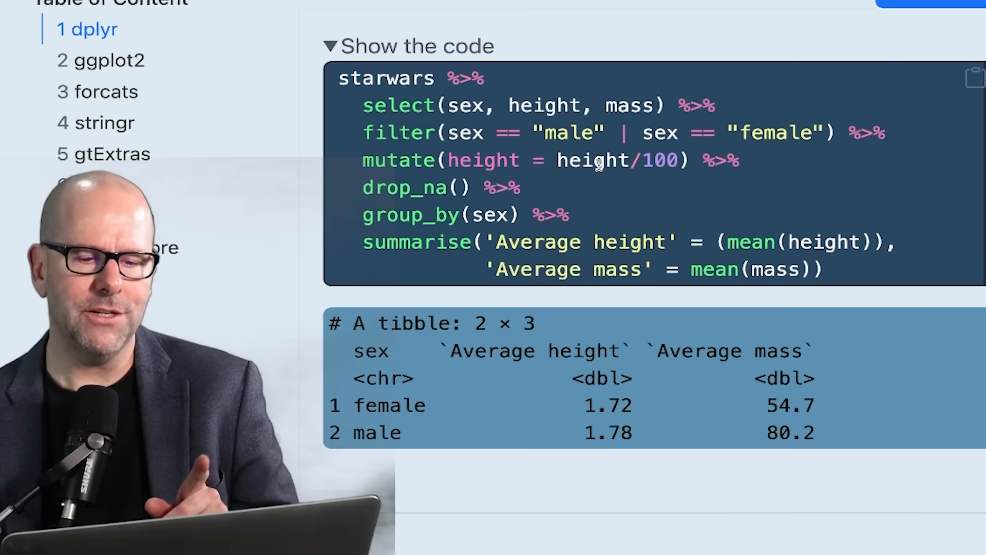
mouse_move(549, 193)
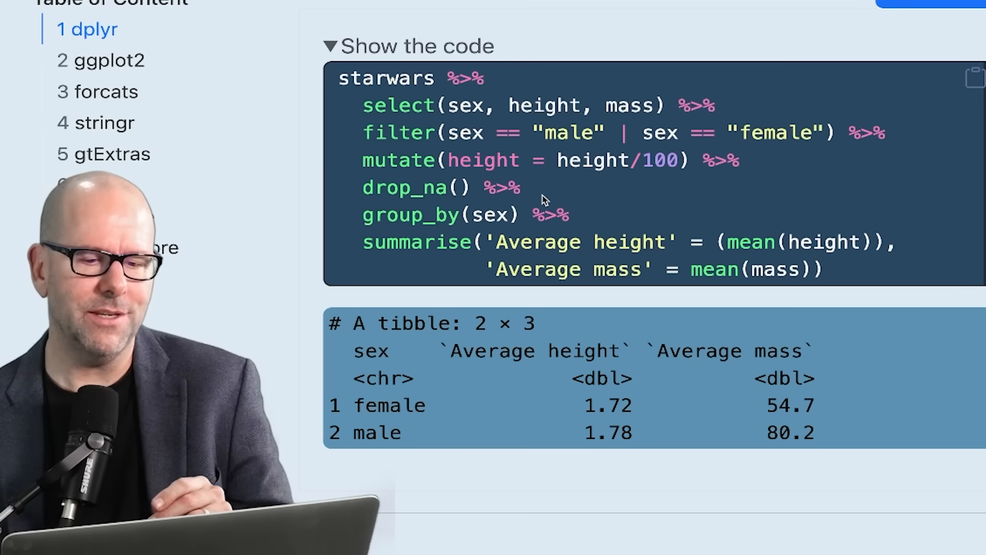
mouse_move(577, 201)
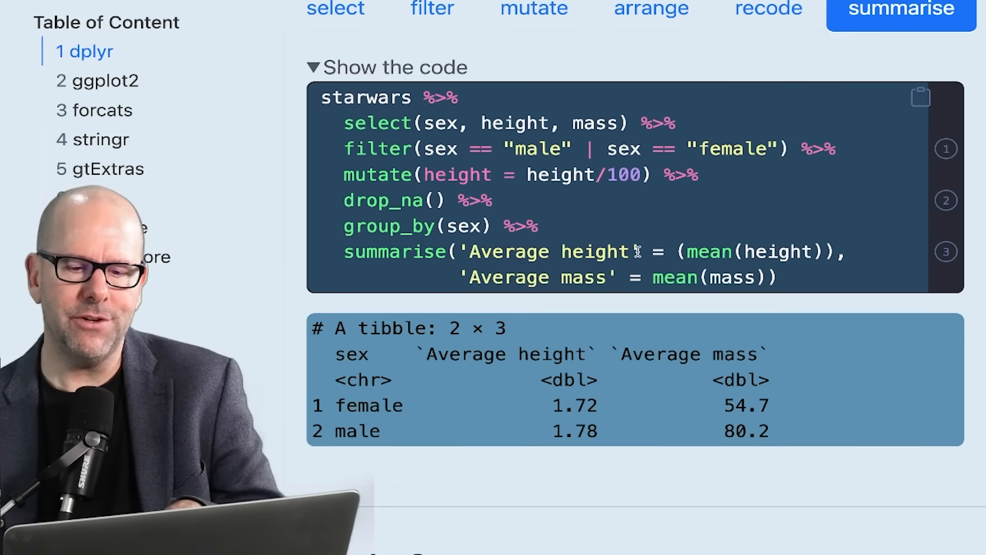
mouse_move(677, 251)
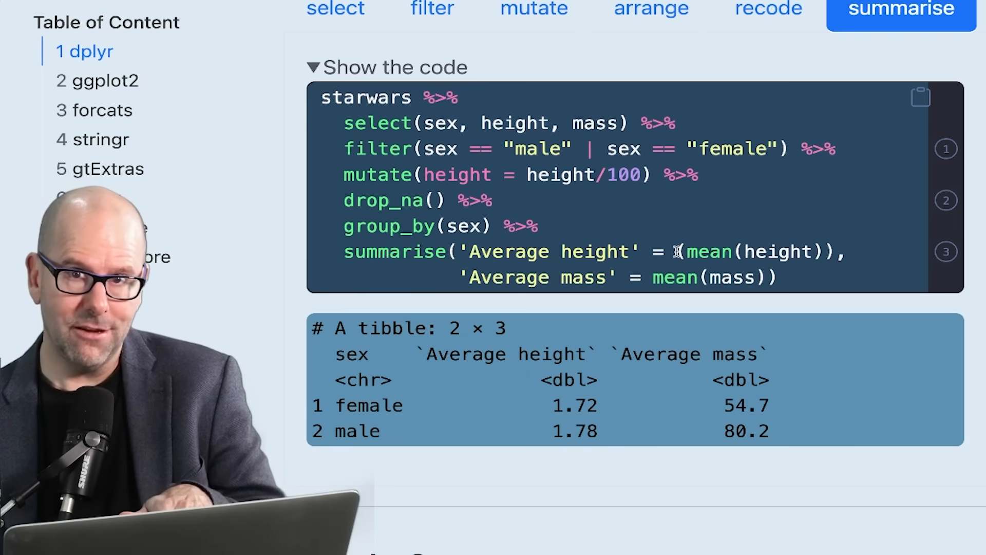
mouse_move(759, 253)
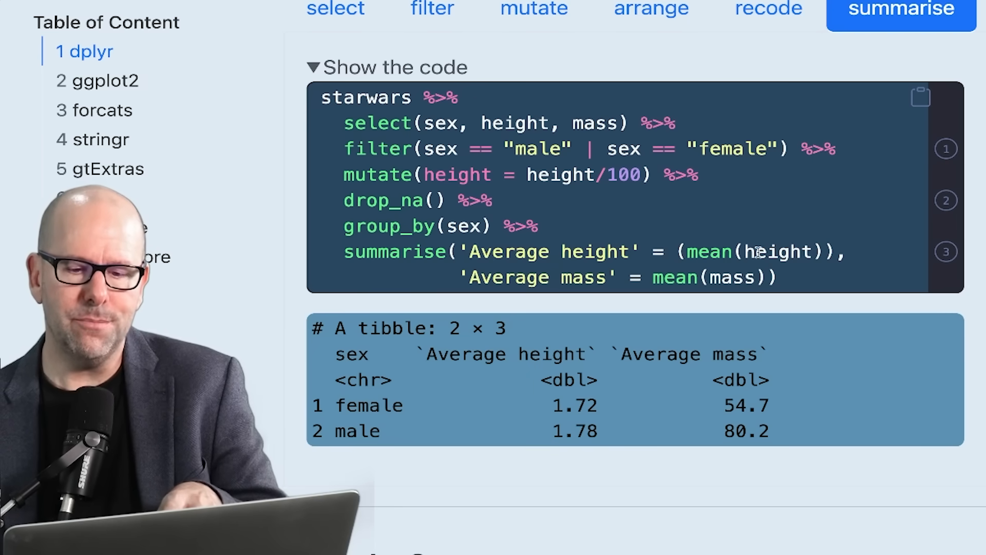
mouse_move(510, 288)
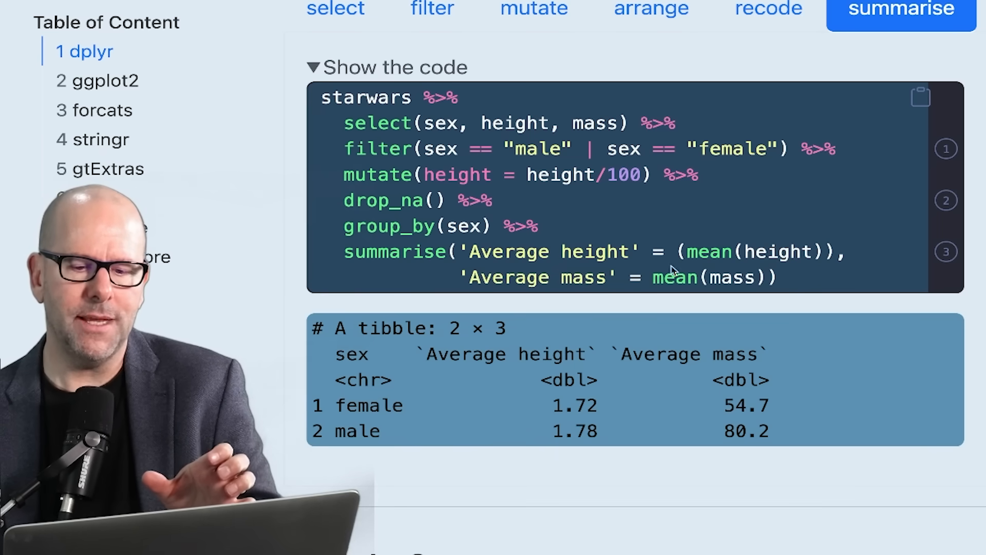
mouse_move(736, 277)
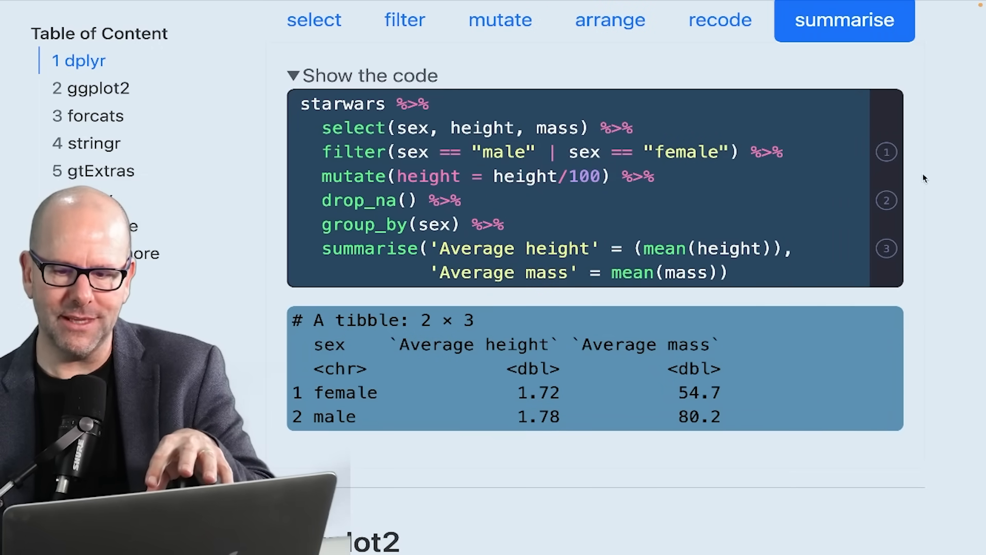
mouse_move(859, 109)
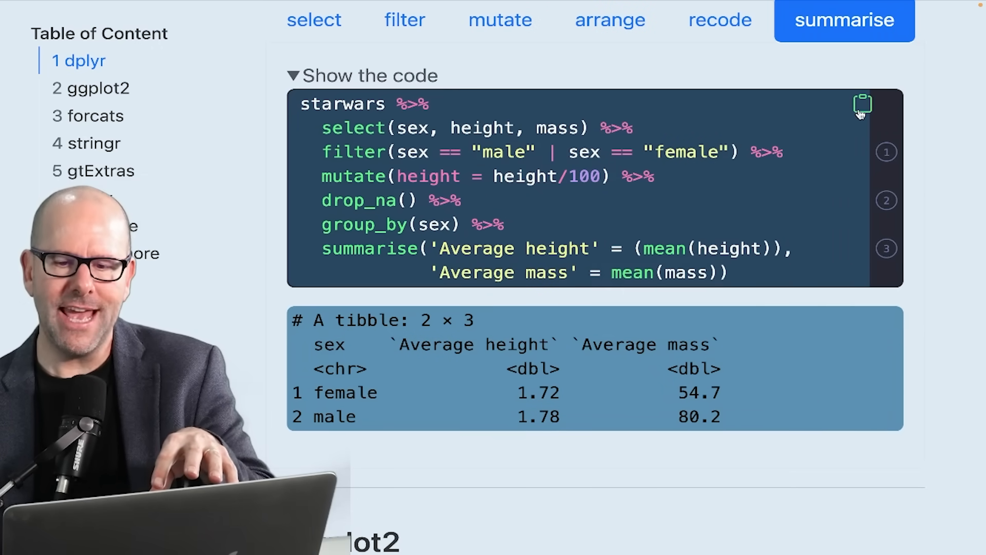